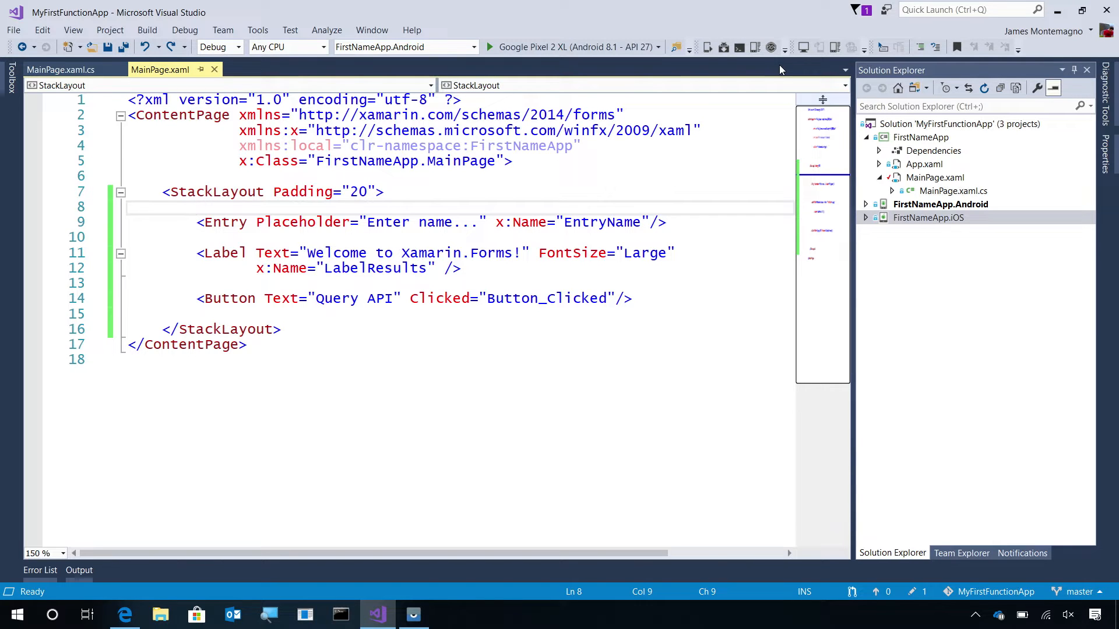
Add a new Azure Functions project named FunctionApp1 from the Cloud templates to the solution
click(936, 123)
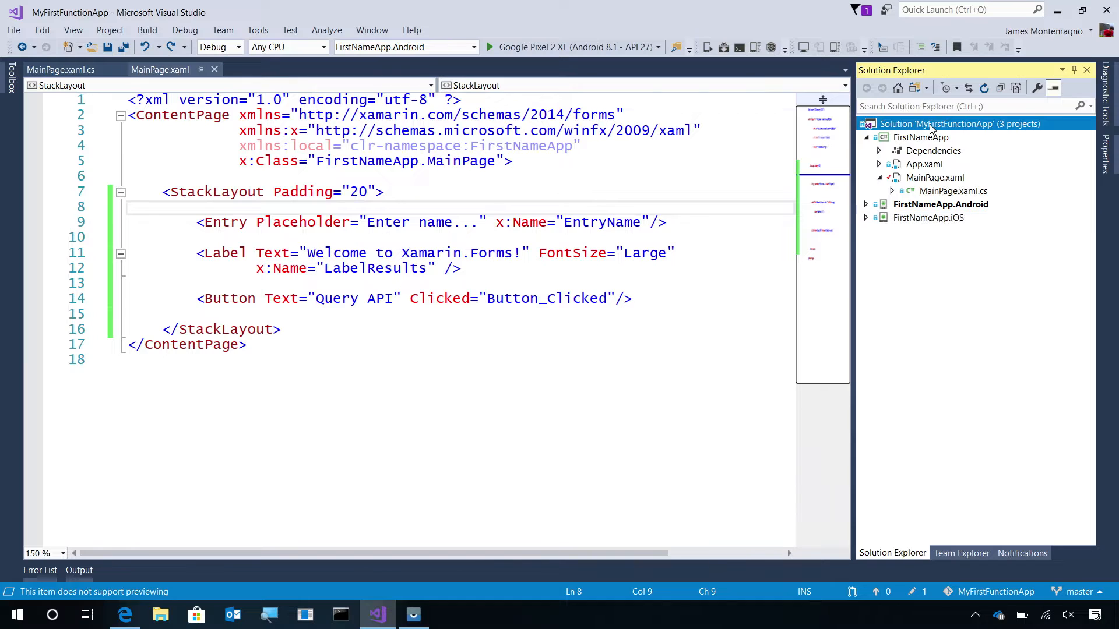
right_click(937, 123)
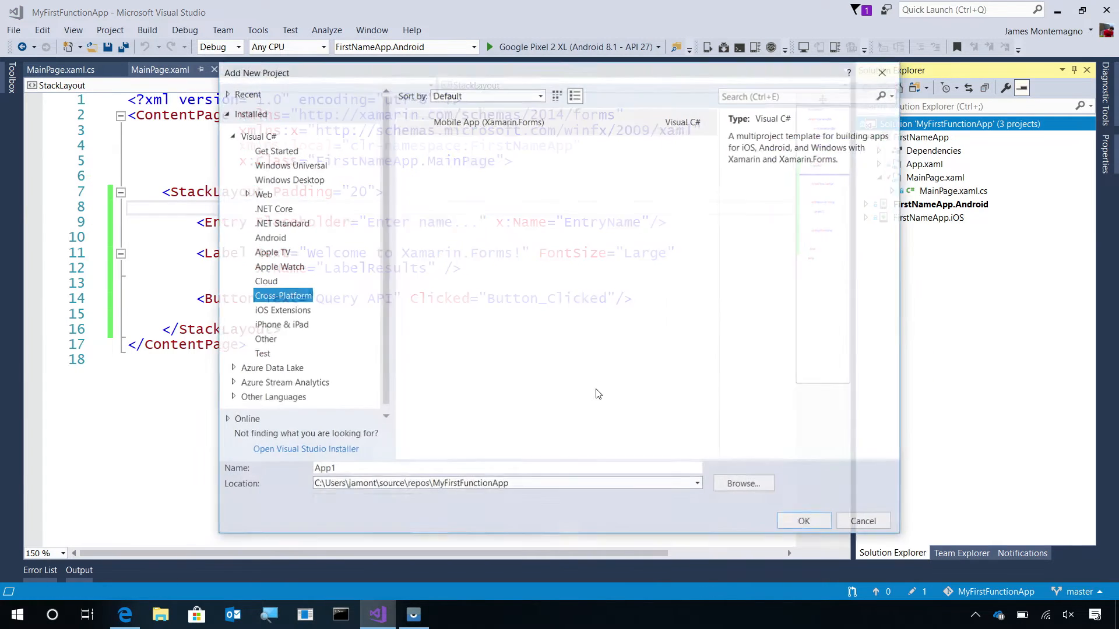
click(263, 280)
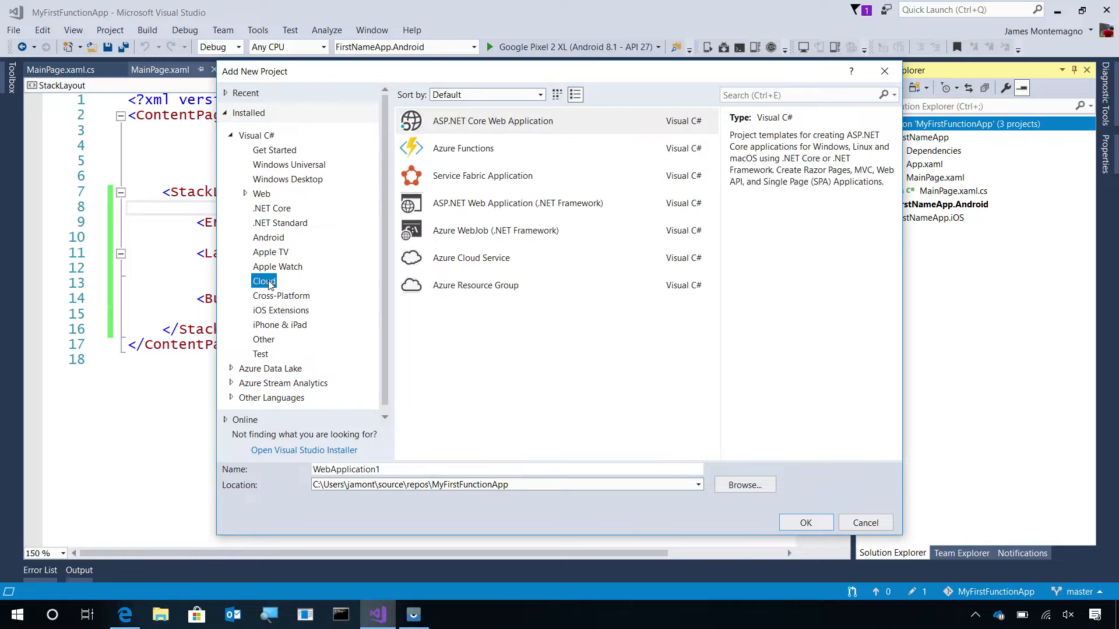
click(462, 149)
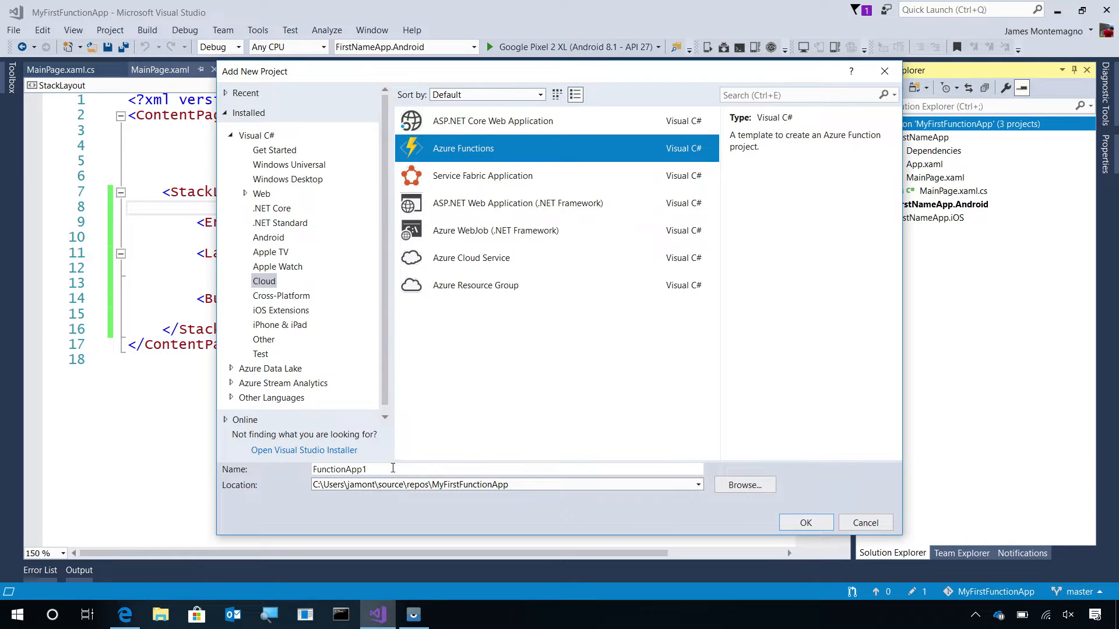
click(865, 522)
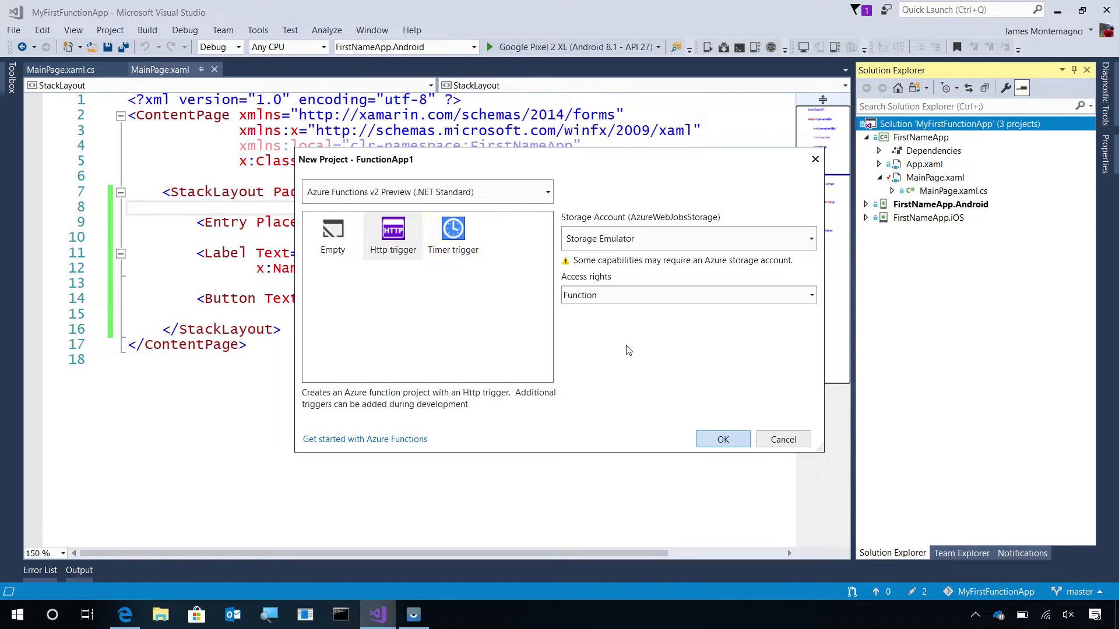
Create FunctionApp1 using the Http trigger template
click(391, 232)
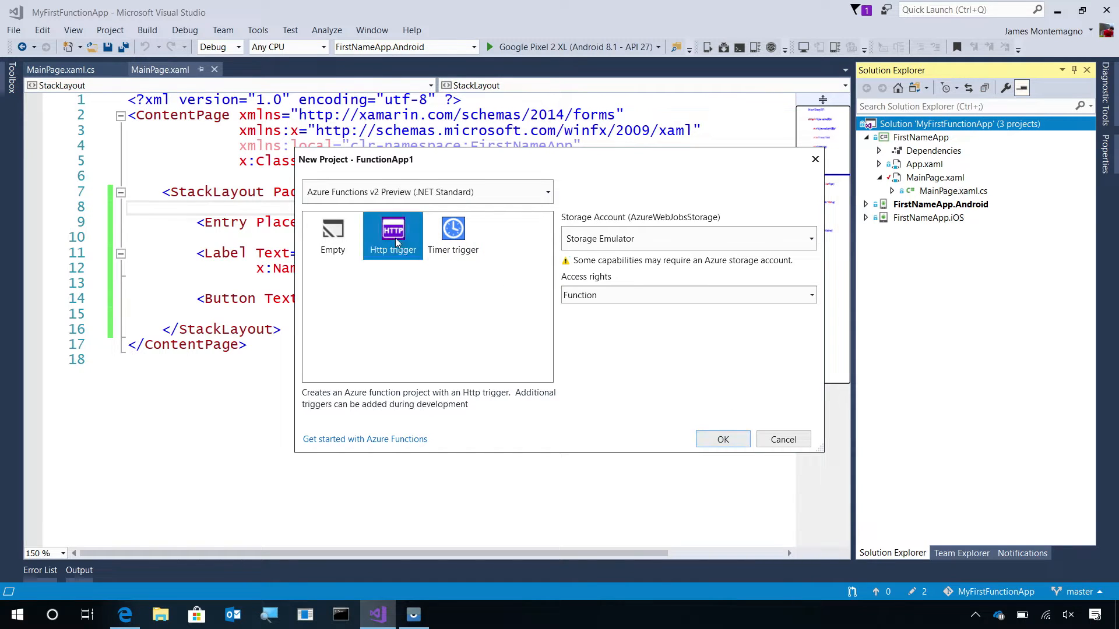
mouse_move(722, 439)
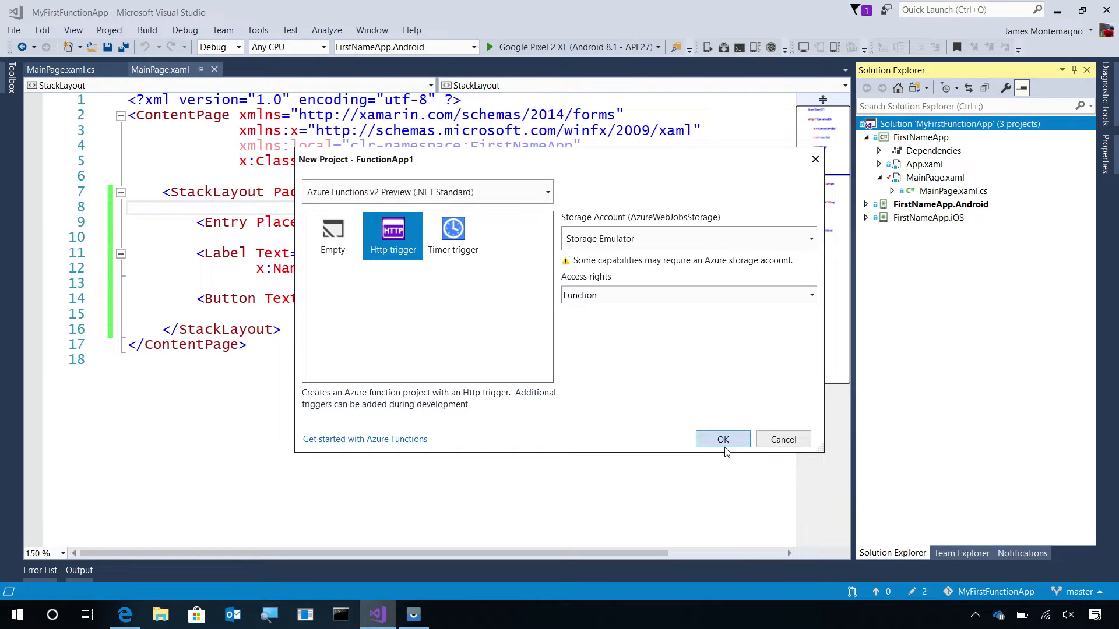
click(722, 439)
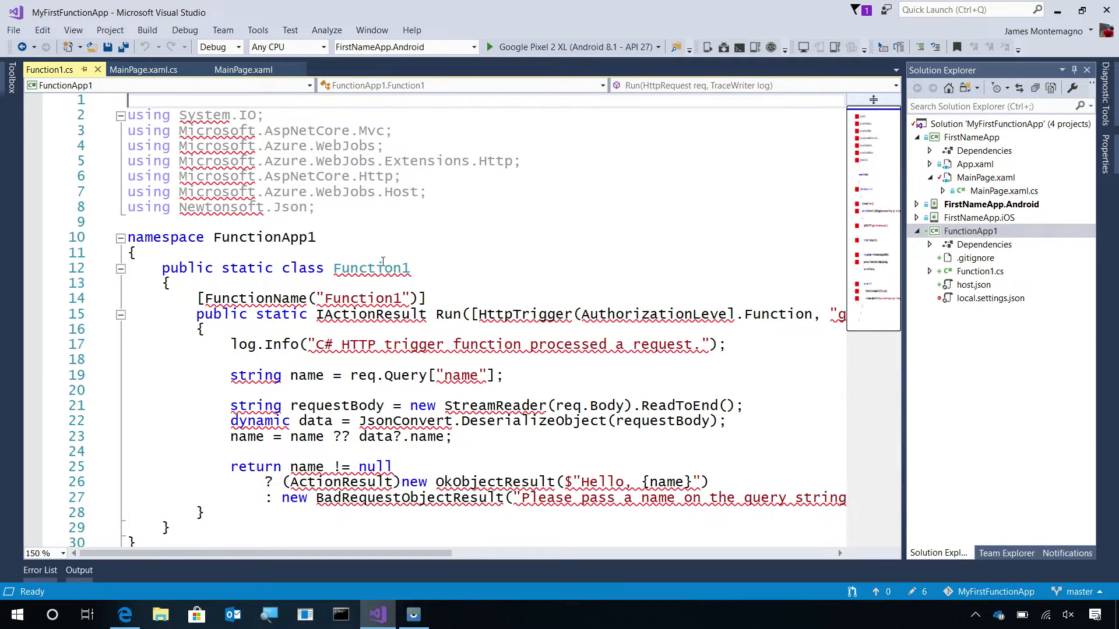
double_click(237, 298)
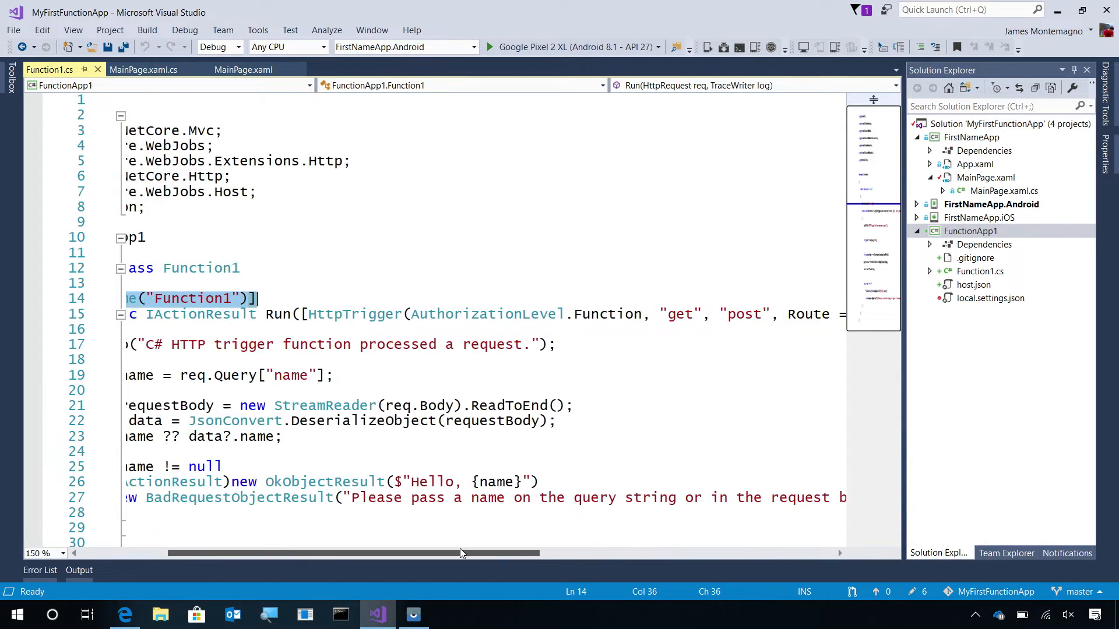
scroll(left, 3)
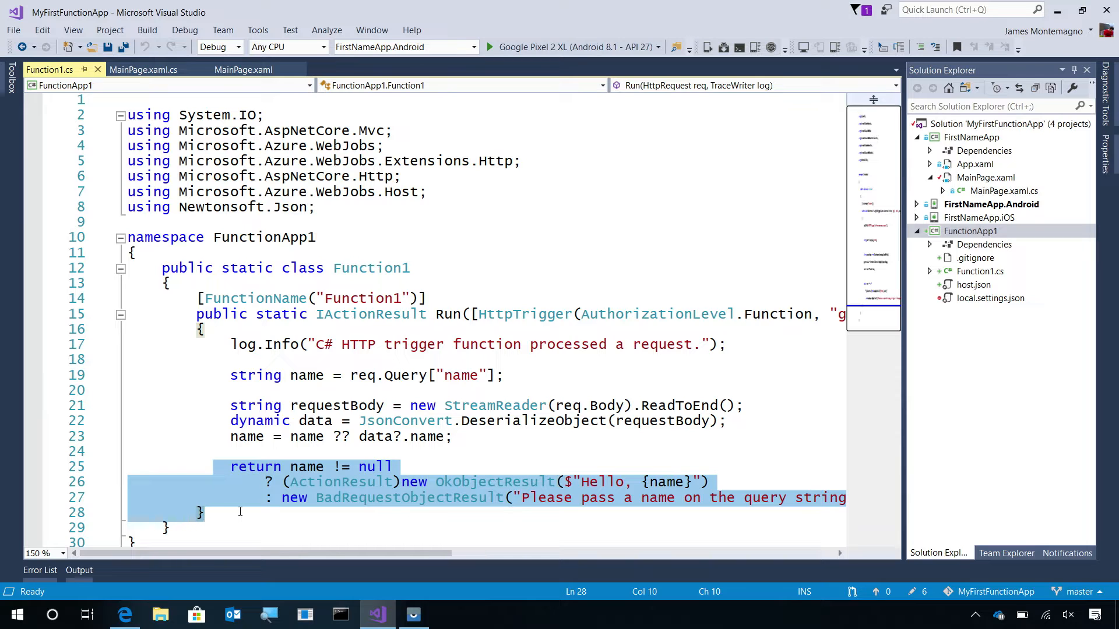
Run FunctionApp1 locally as a new debug instance
right_click(970, 231)
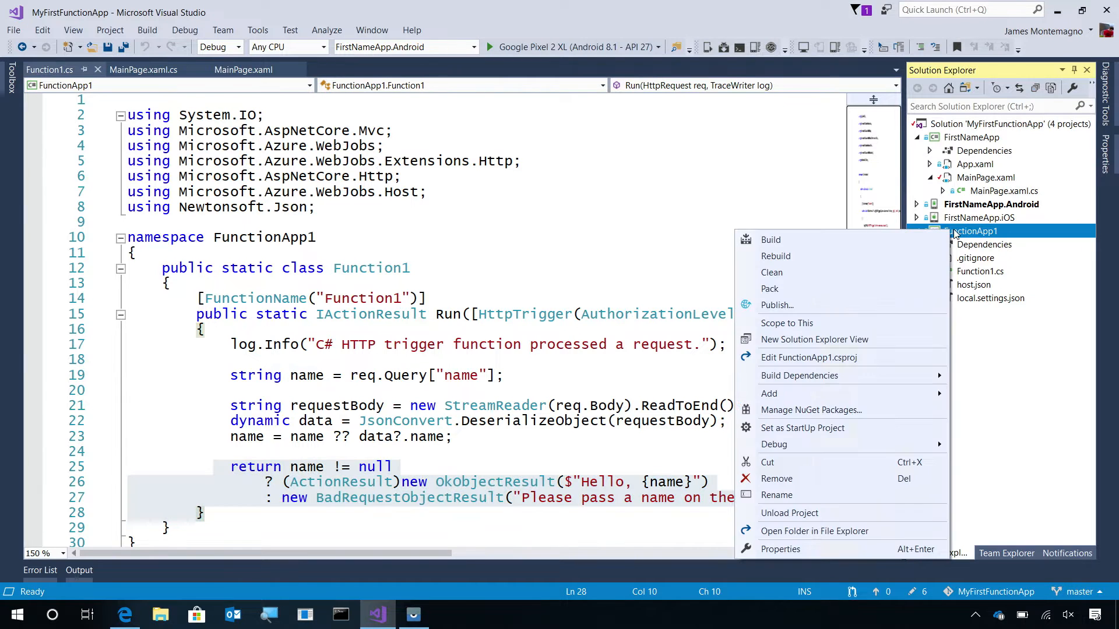
click(802, 427)
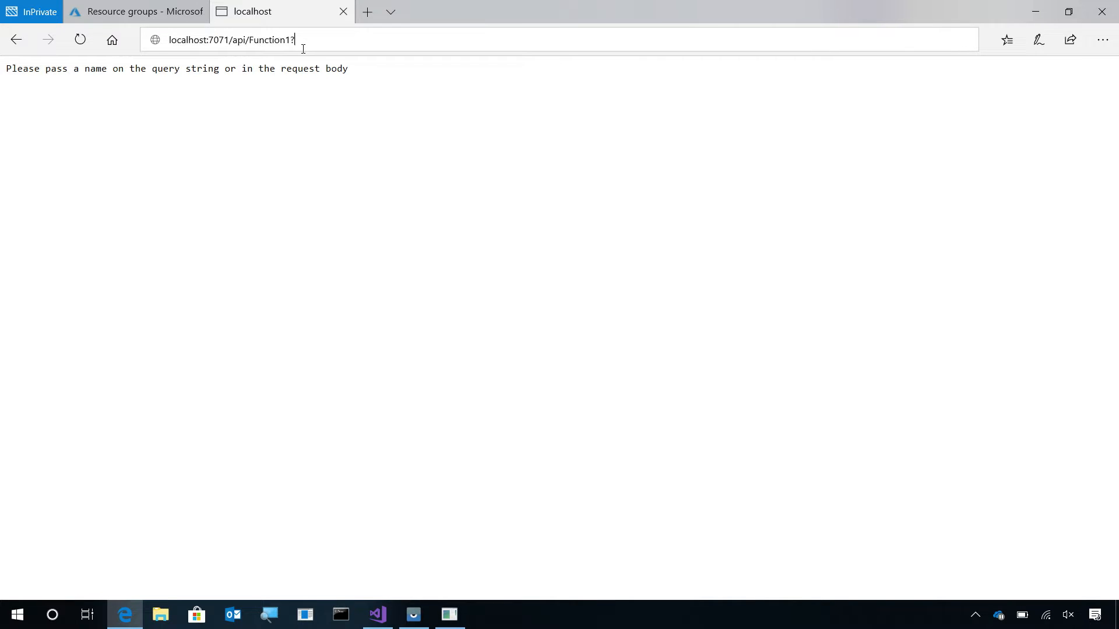
Call the local function with name=James, then return to Visual Studio
text(name=James)
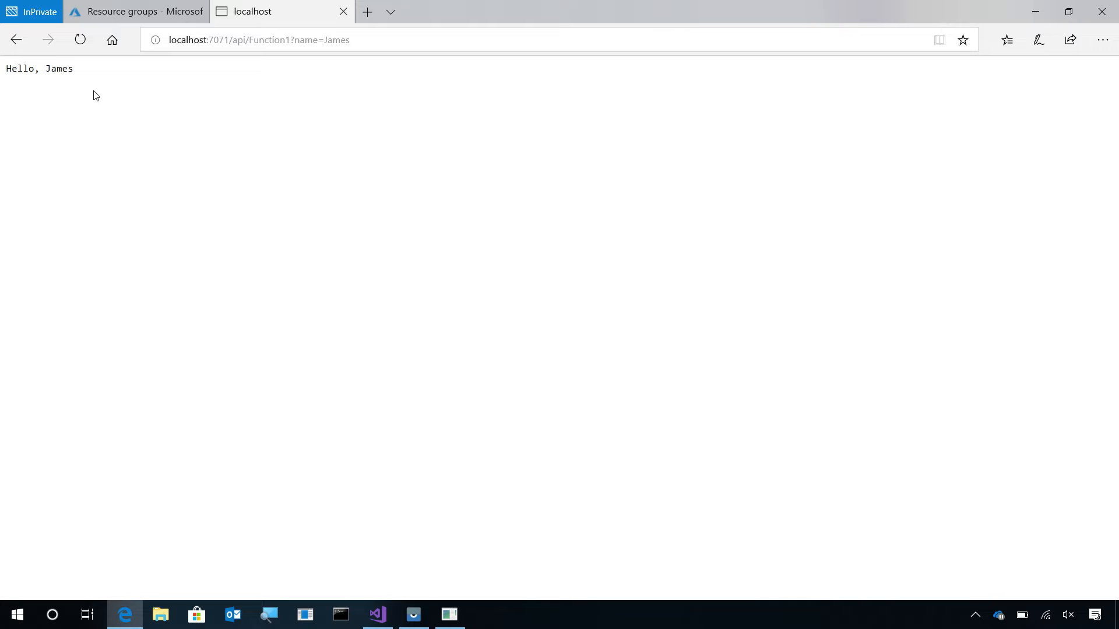
click(377, 614)
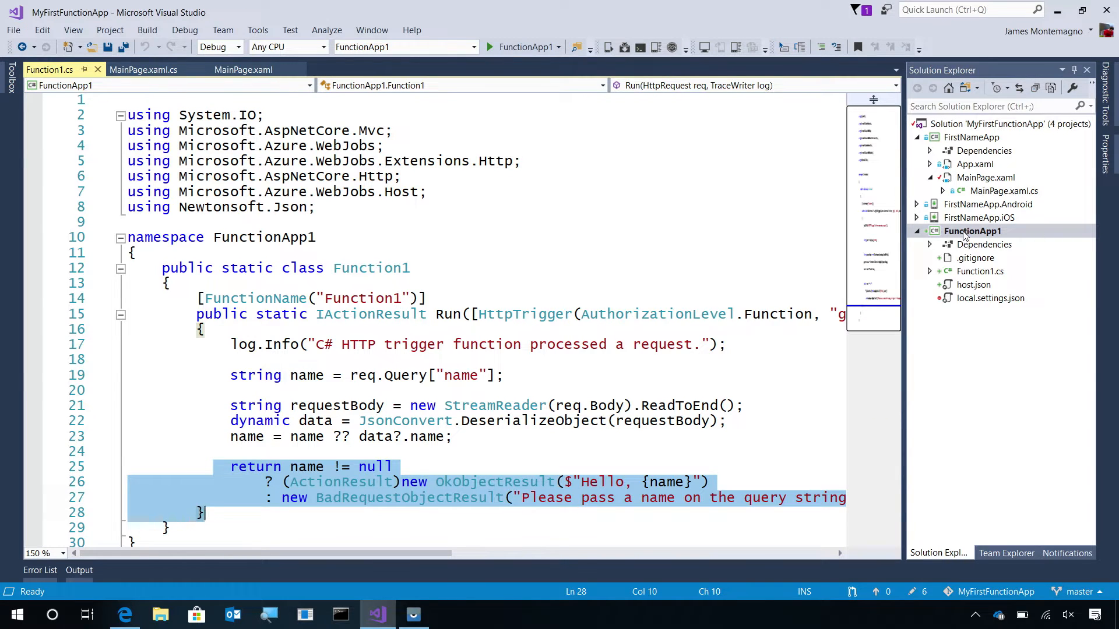
Start publishing FunctionApp1 from its project context menu
right_click(972, 231)
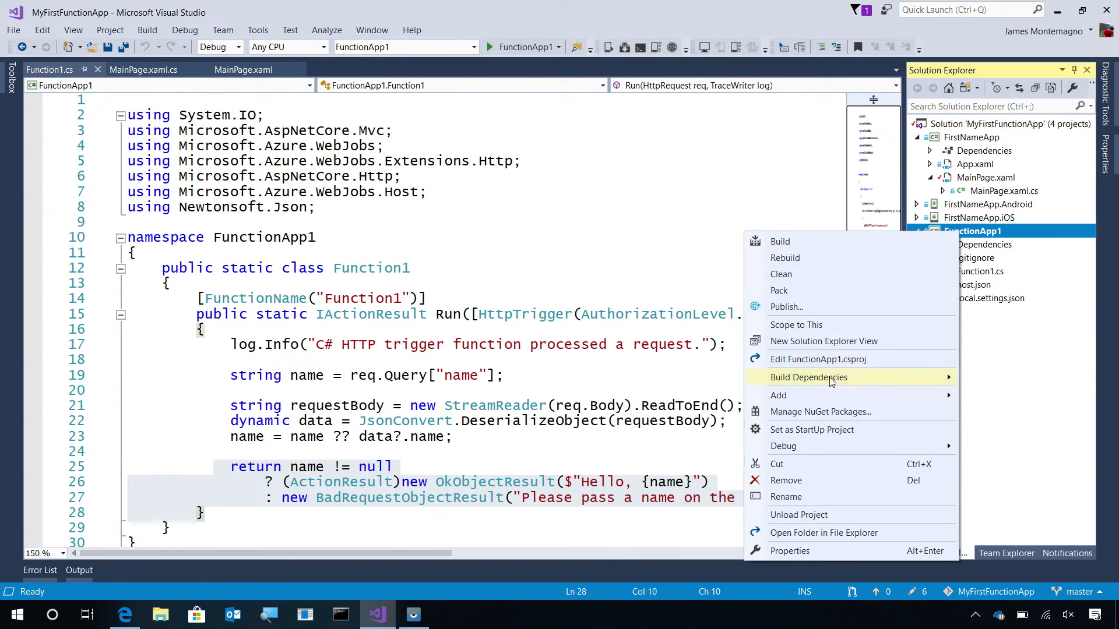
click(786, 307)
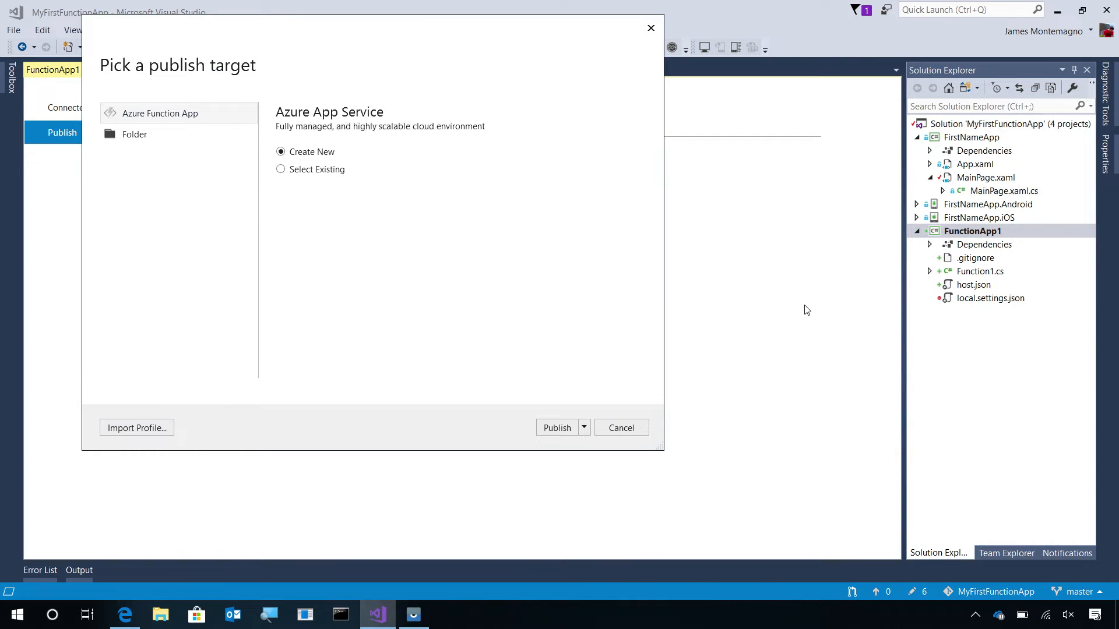
mouse_move(393, 150)
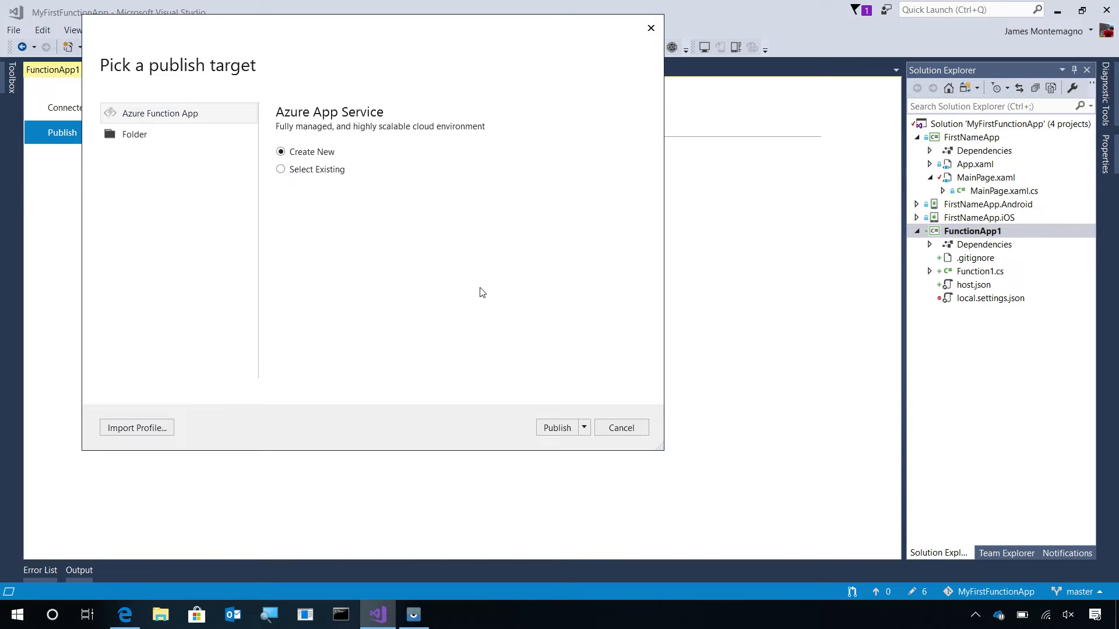
Publish to a new Azure Function App using a new resource group MyFunctionApps
click(557, 427)
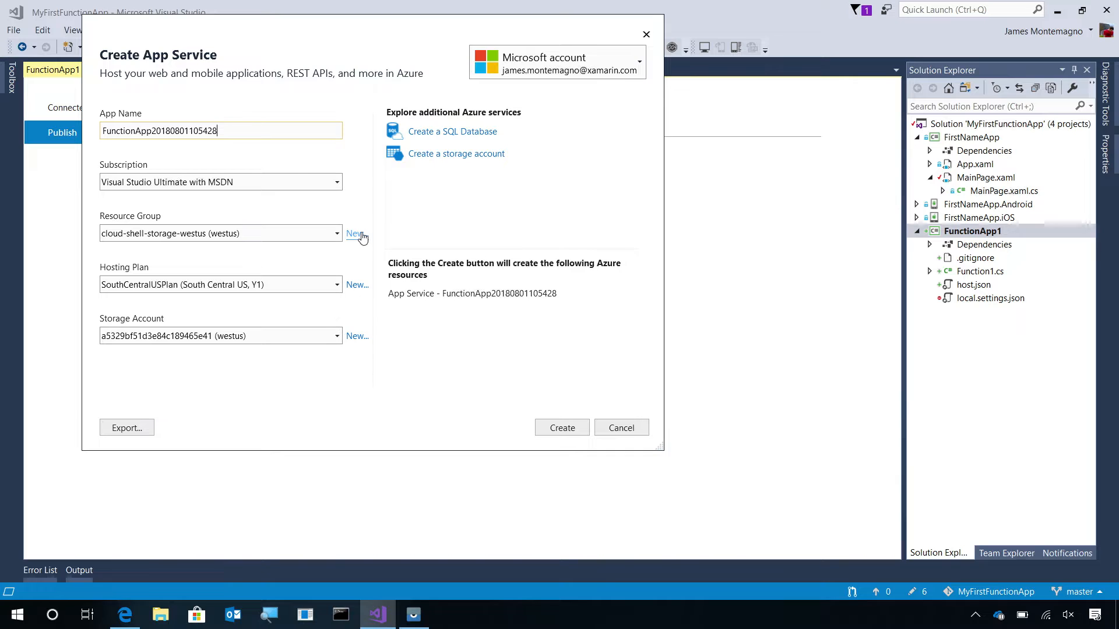
click(355, 233)
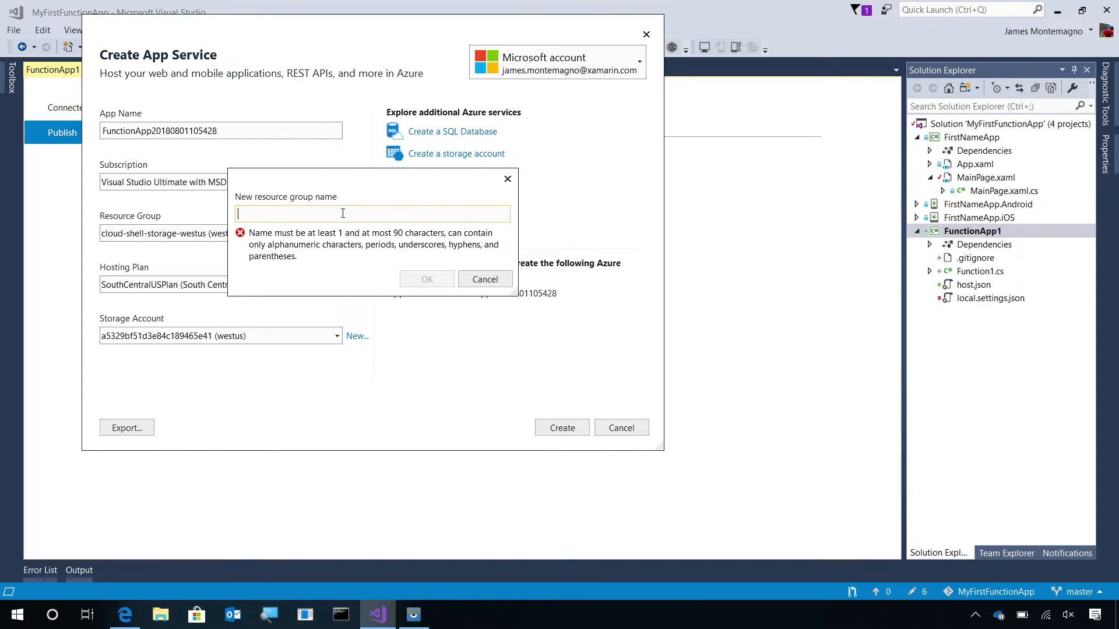
text(MyFunctionApps)
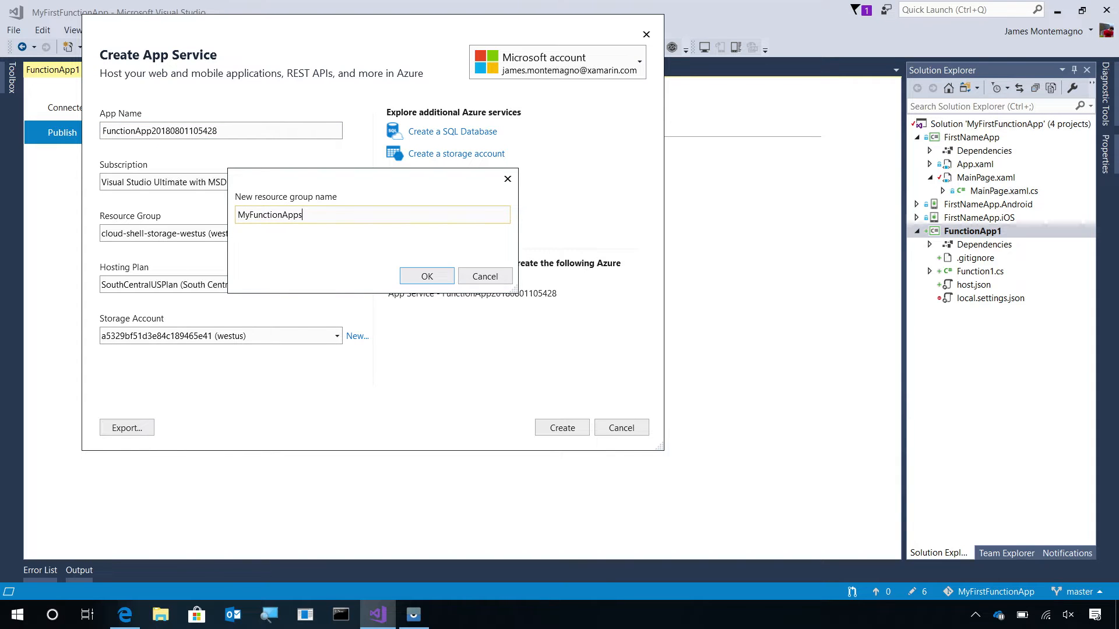
click(425, 276)
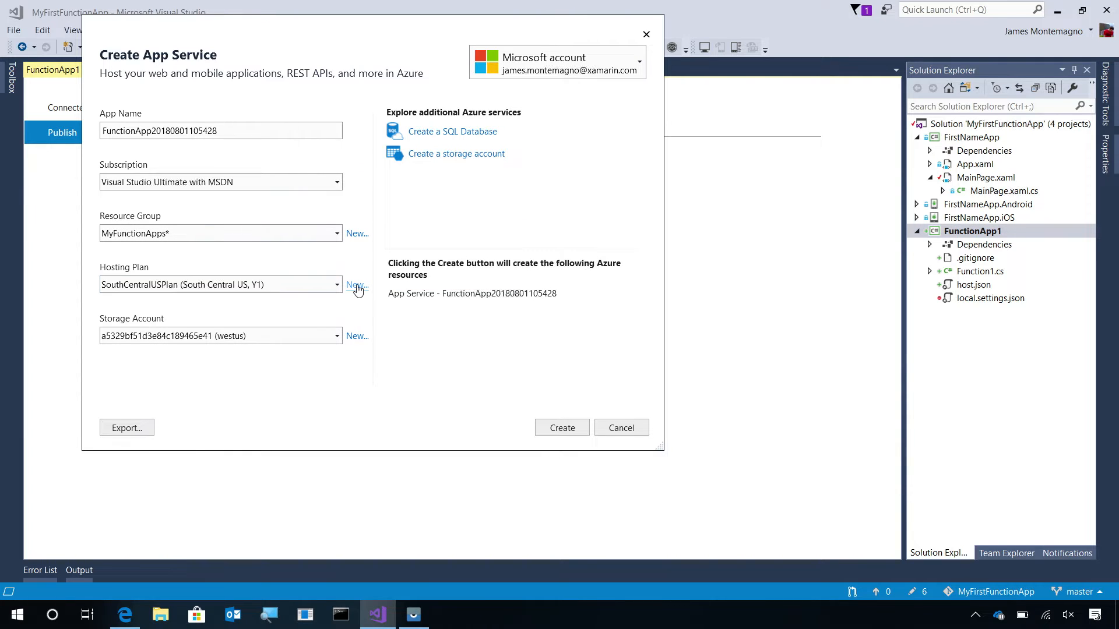
Add a Central US consumption hosting plan and new storage account, then create the resources
click(356, 286)
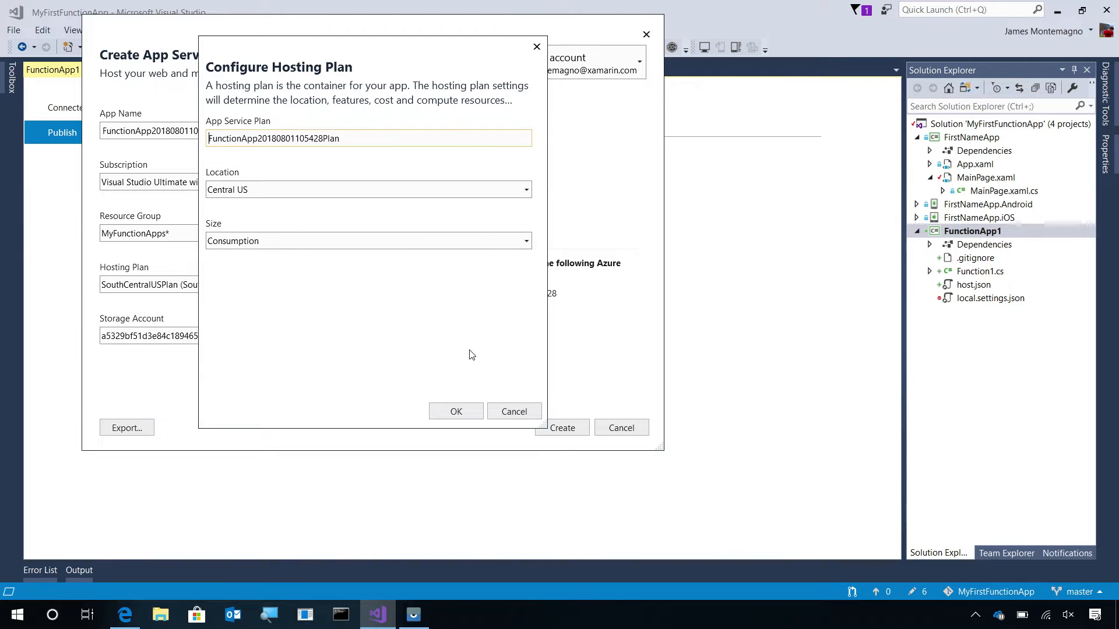
click(455, 410)
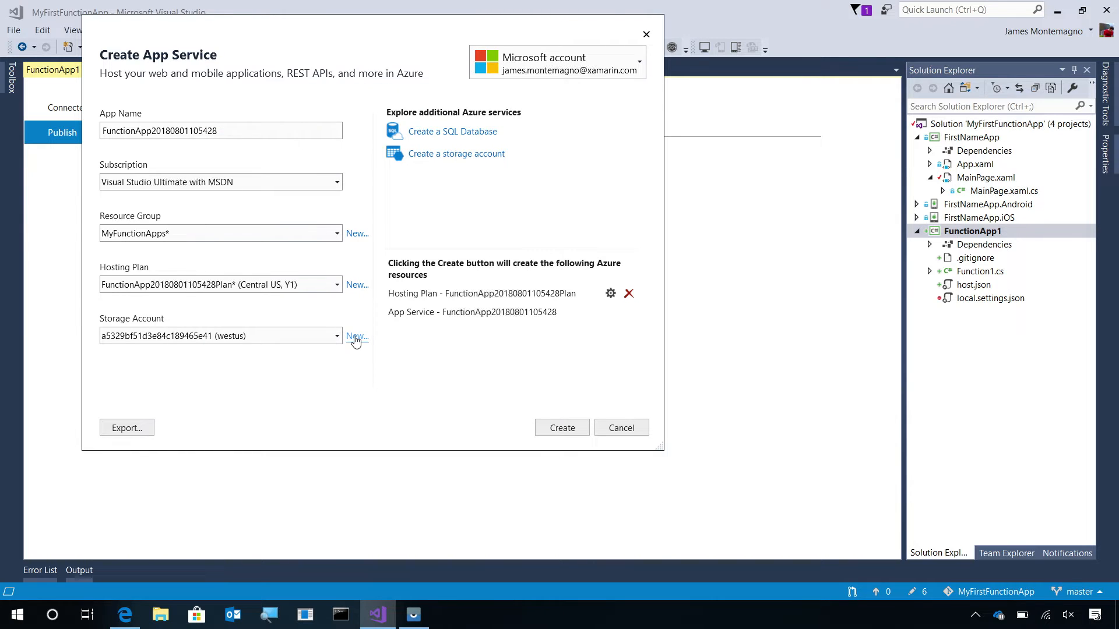
click(357, 336)
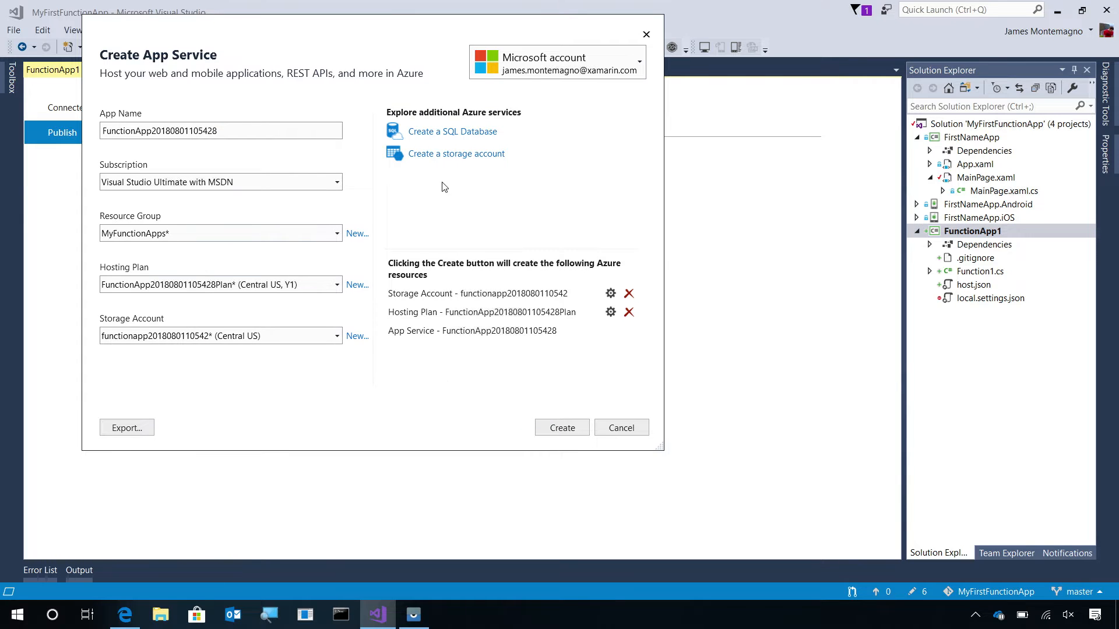
mouse_move(476, 151)
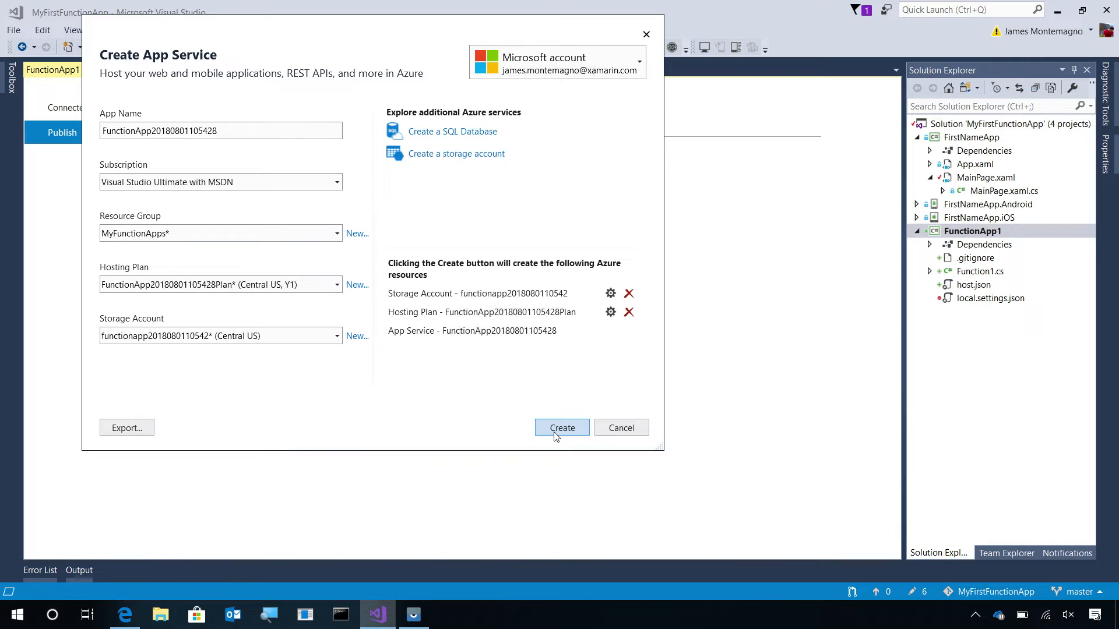
click(562, 427)
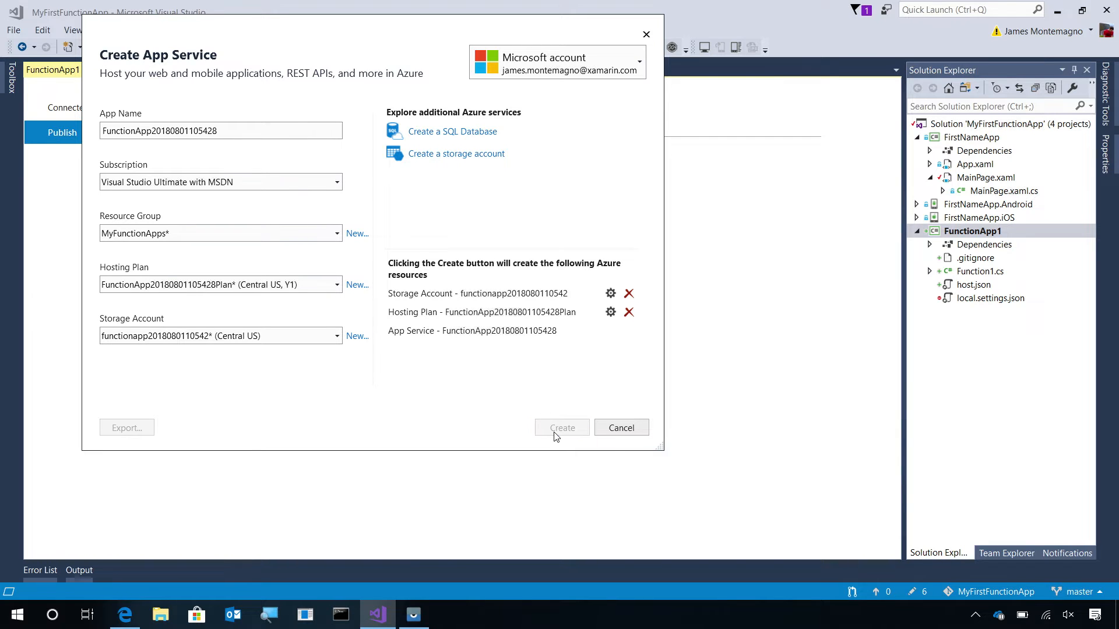
click(561, 427)
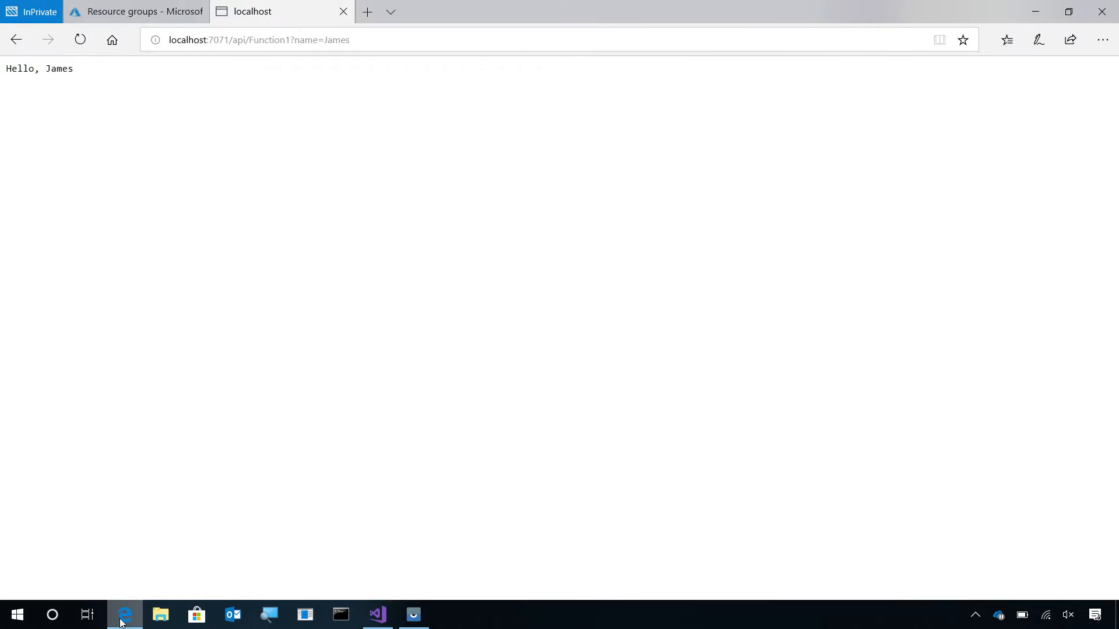
click(136, 12)
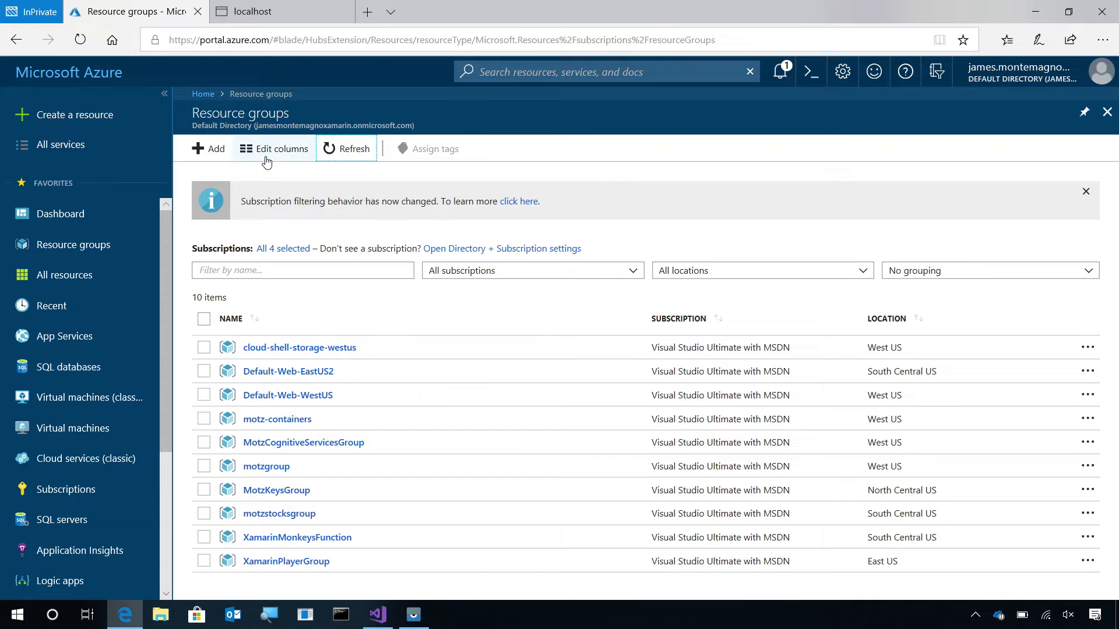
click(345, 149)
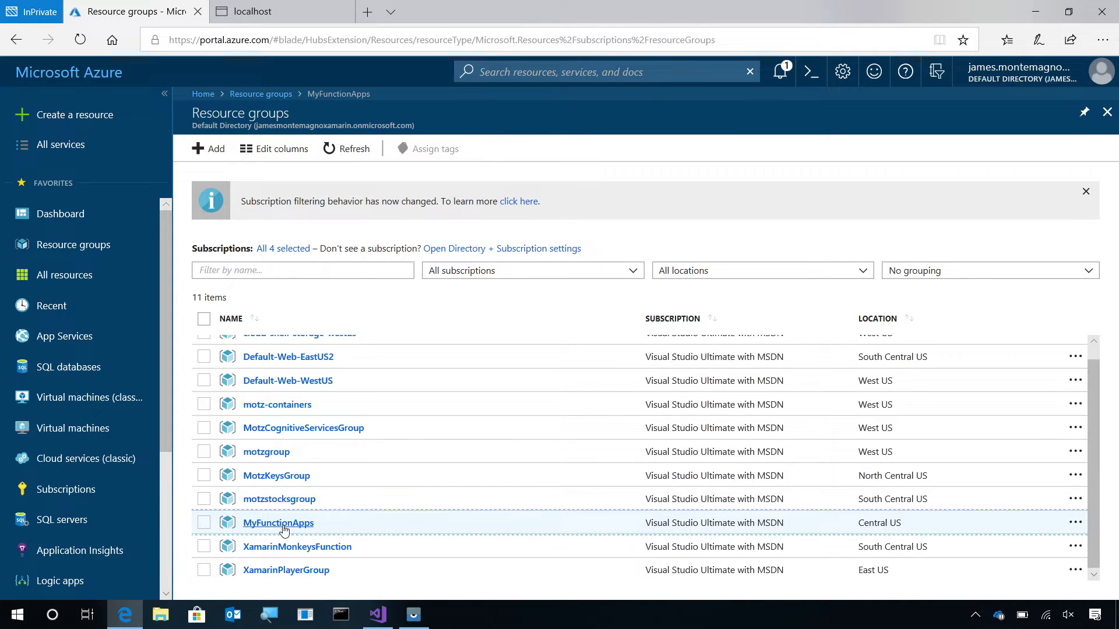
click(278, 522)
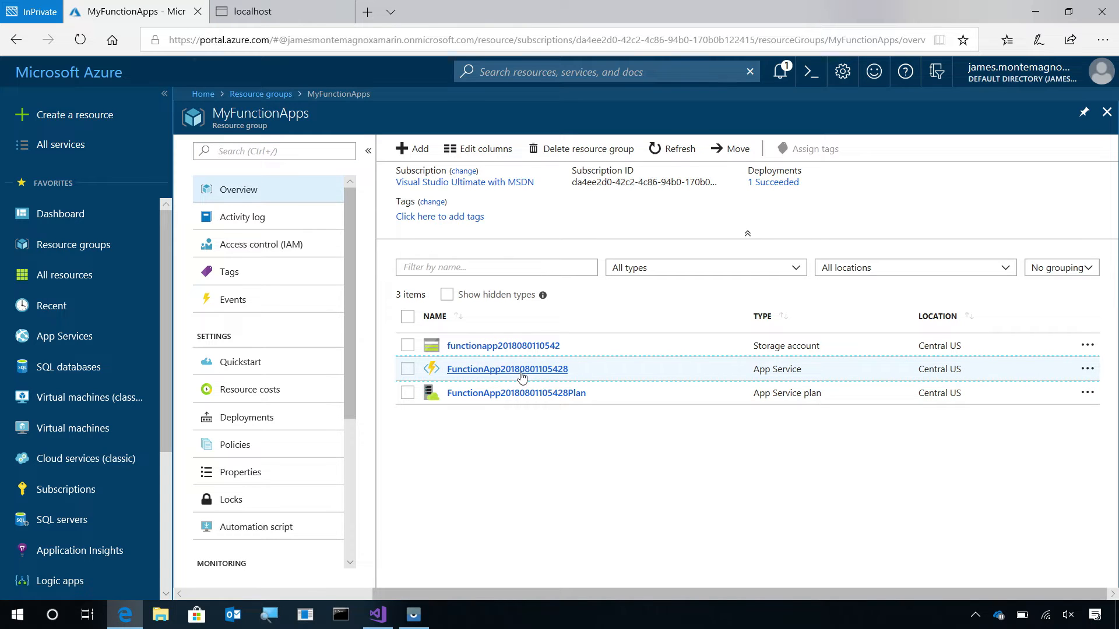
click(506, 369)
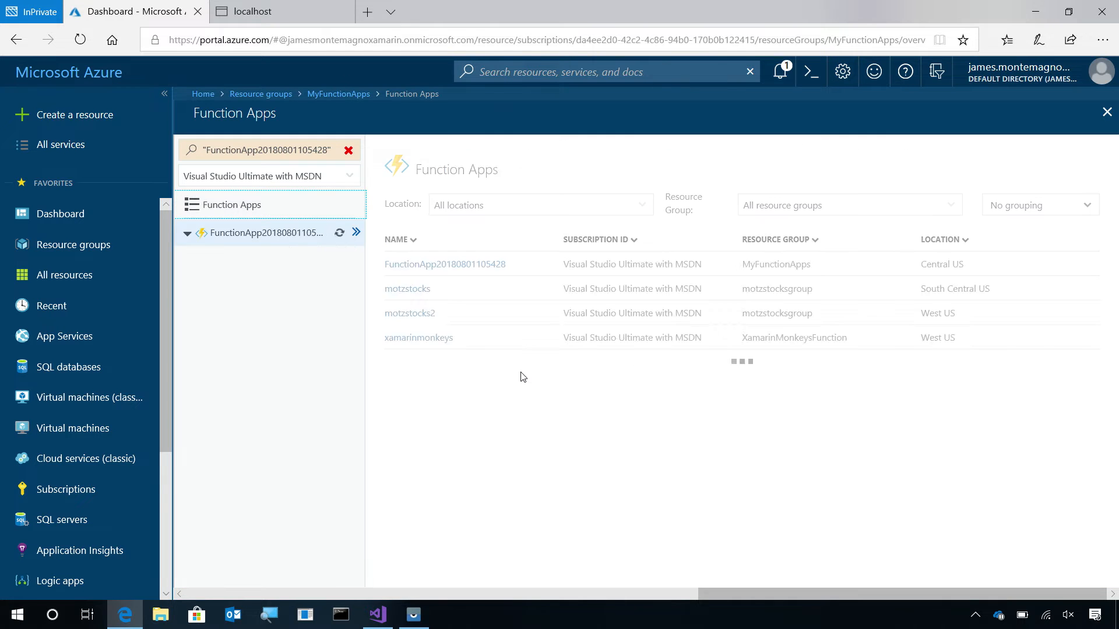
click(445, 264)
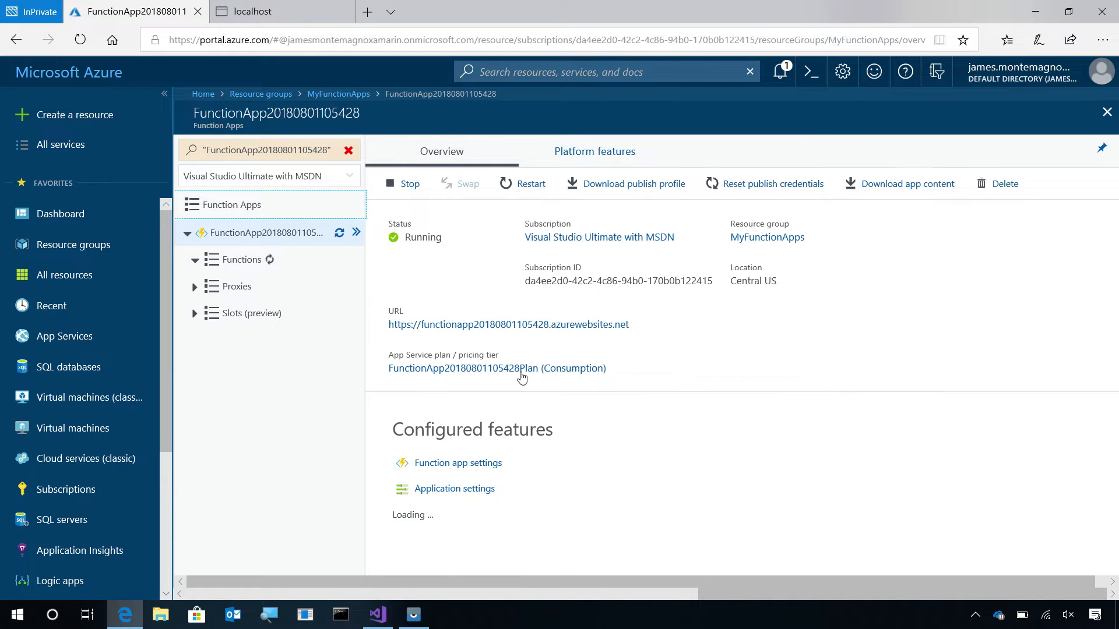
click(194, 259)
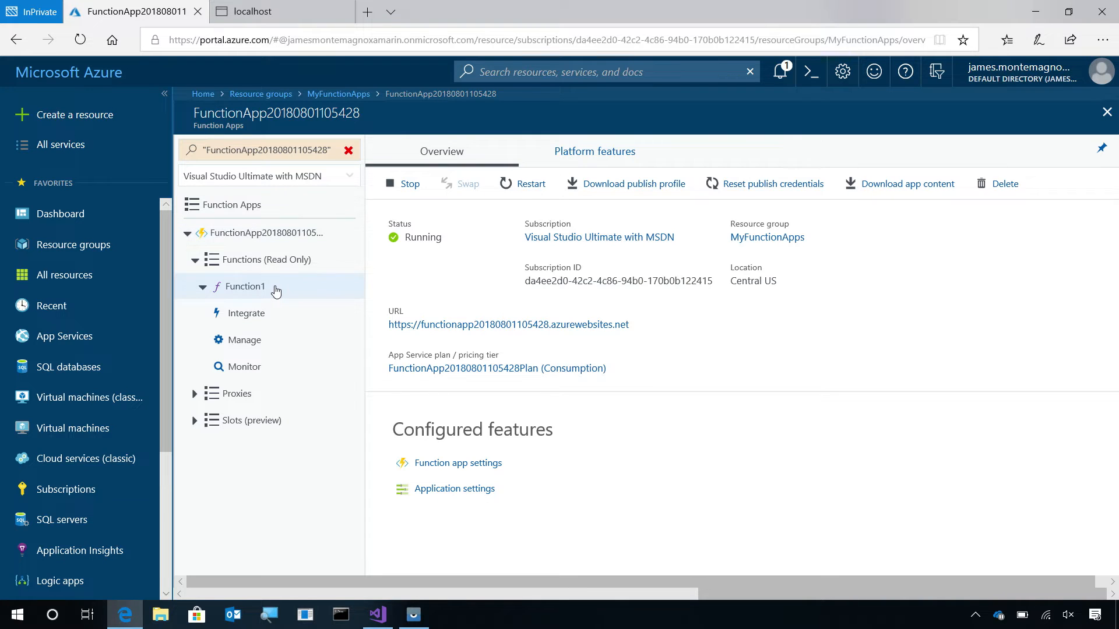
Select Function1 under Functions (Read Only) to show its function.json
click(245, 286)
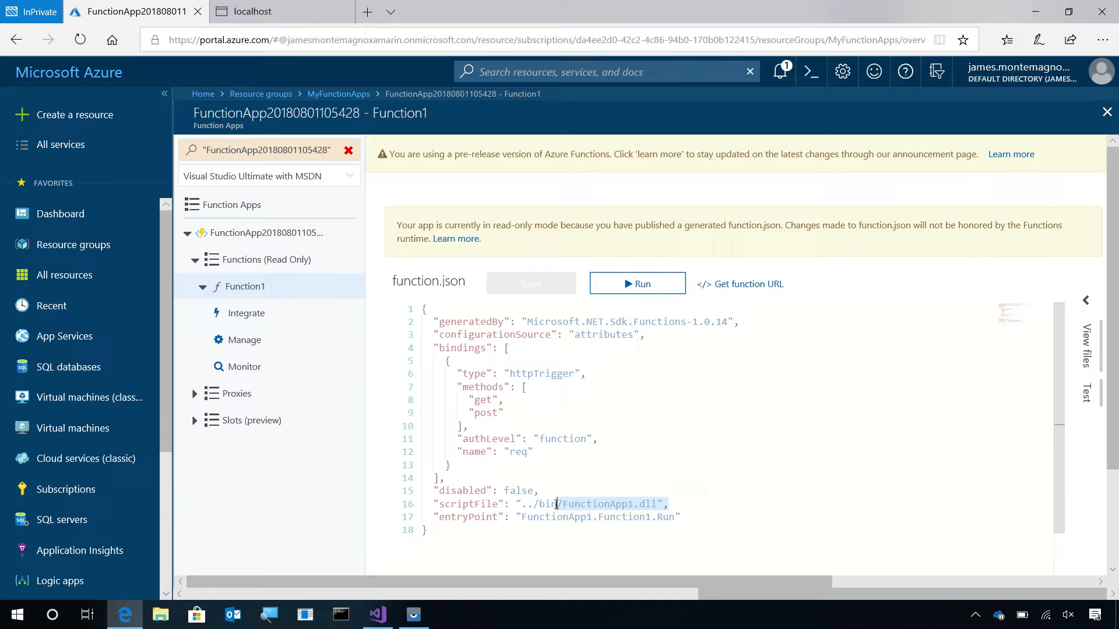
mouse_move(739, 284)
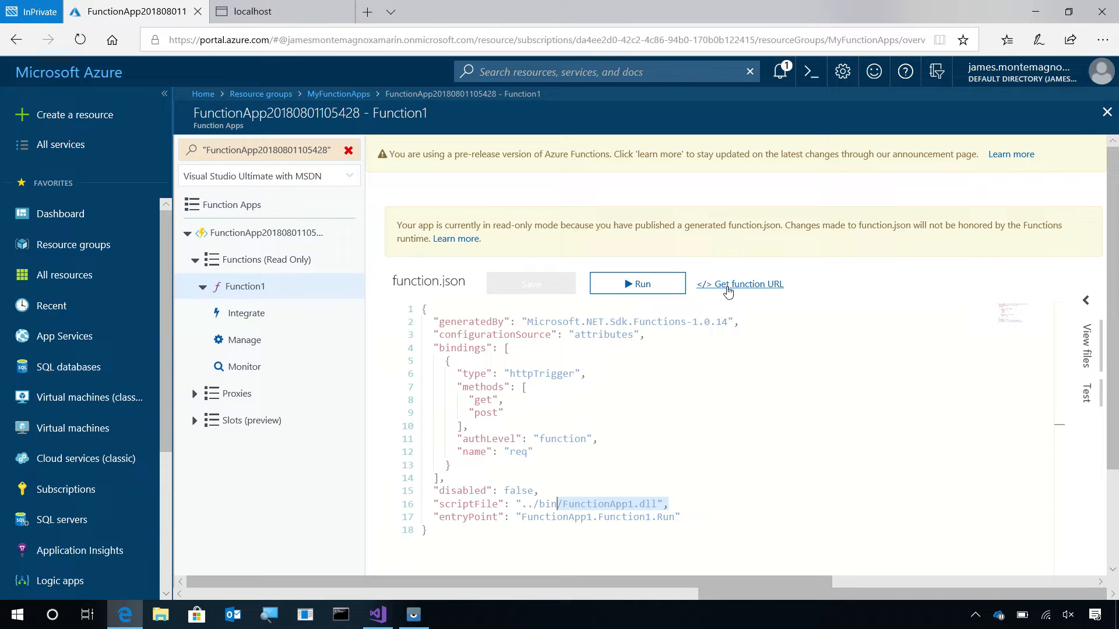
Show Function1's invocation URL with the default function key
click(740, 284)
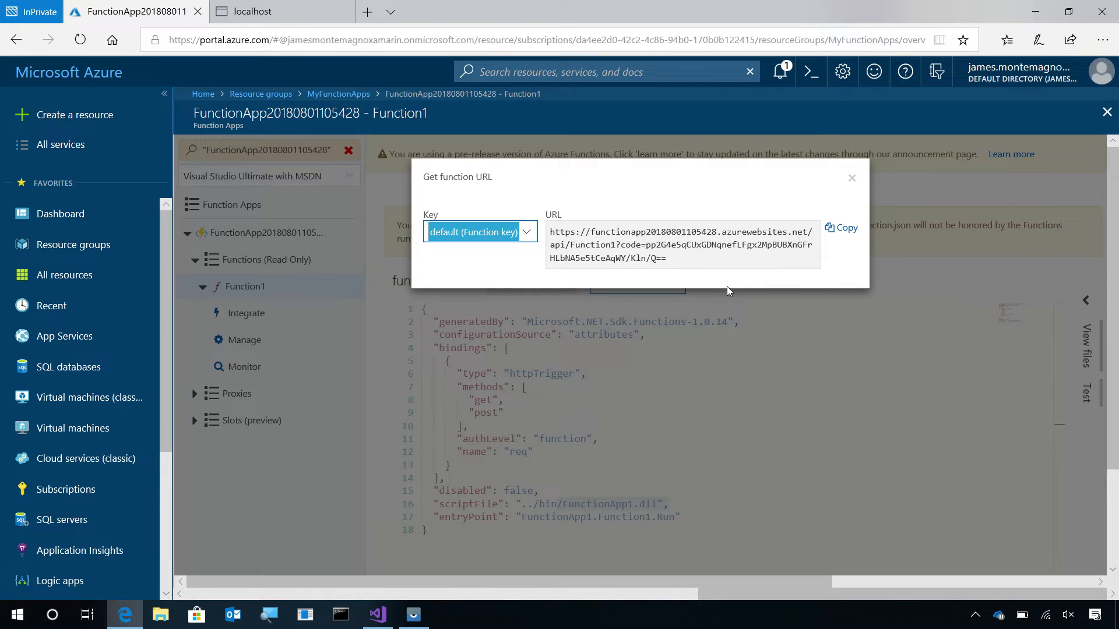
mouse_move(770, 267)
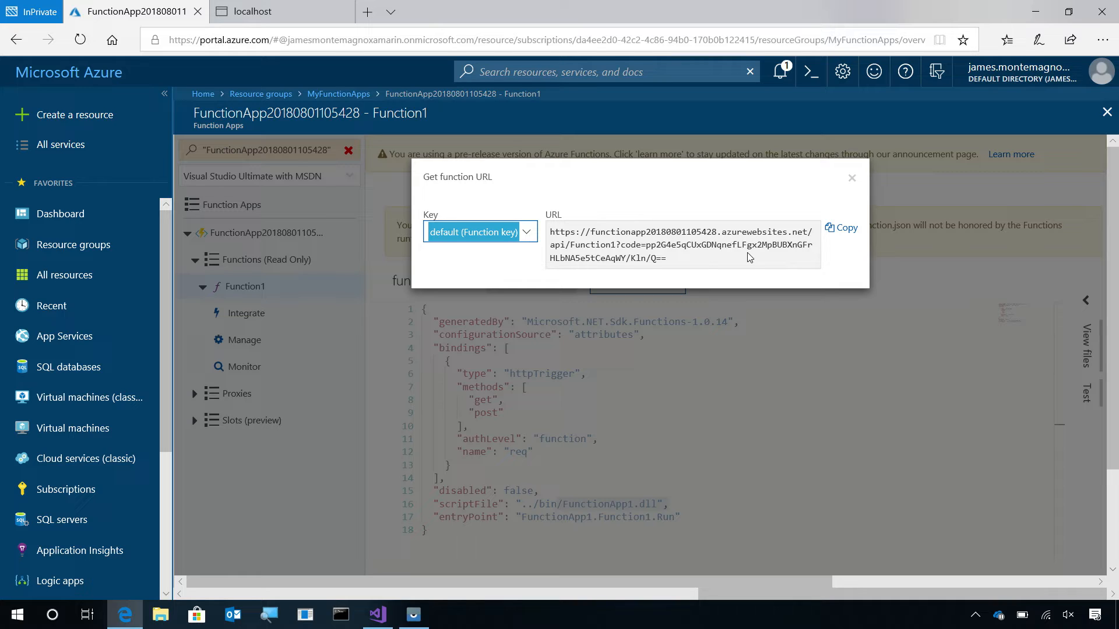
mouse_move(838, 253)
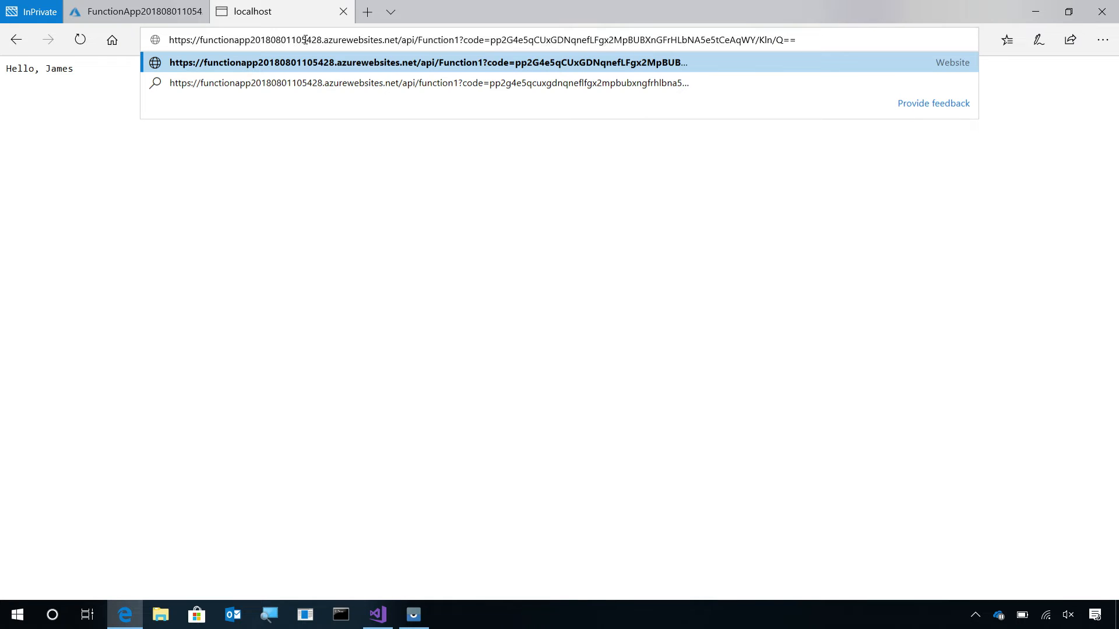
Load the deployed function URL with its access code and a query string in Edge
text(&)
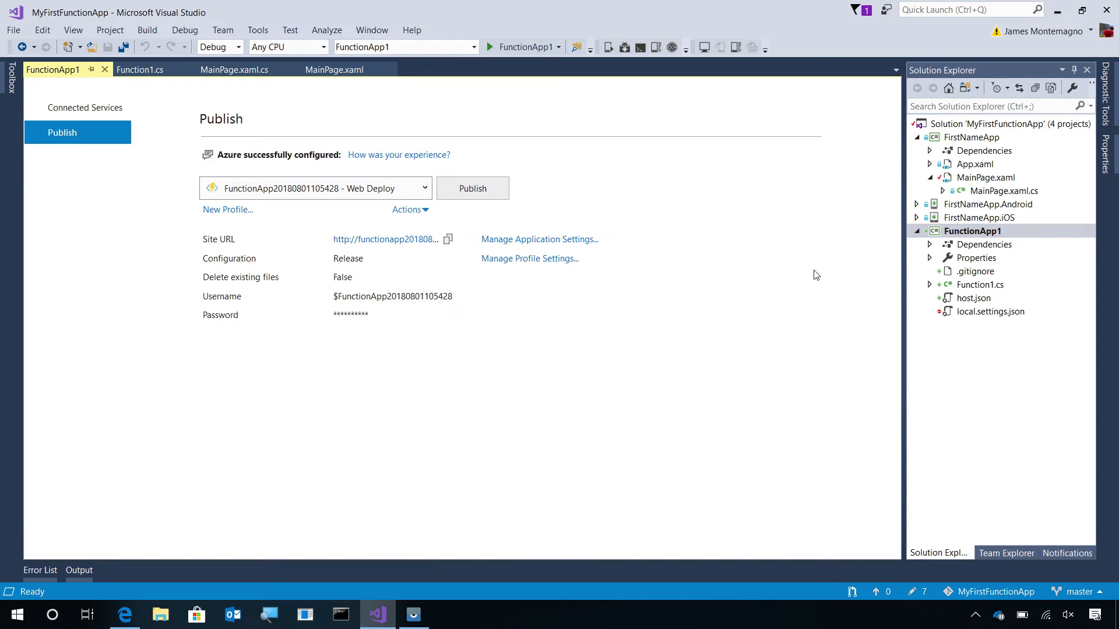
Open FirstNameApp's MainPage.xaml to view the name entry, results label and Query API button
click(986, 177)
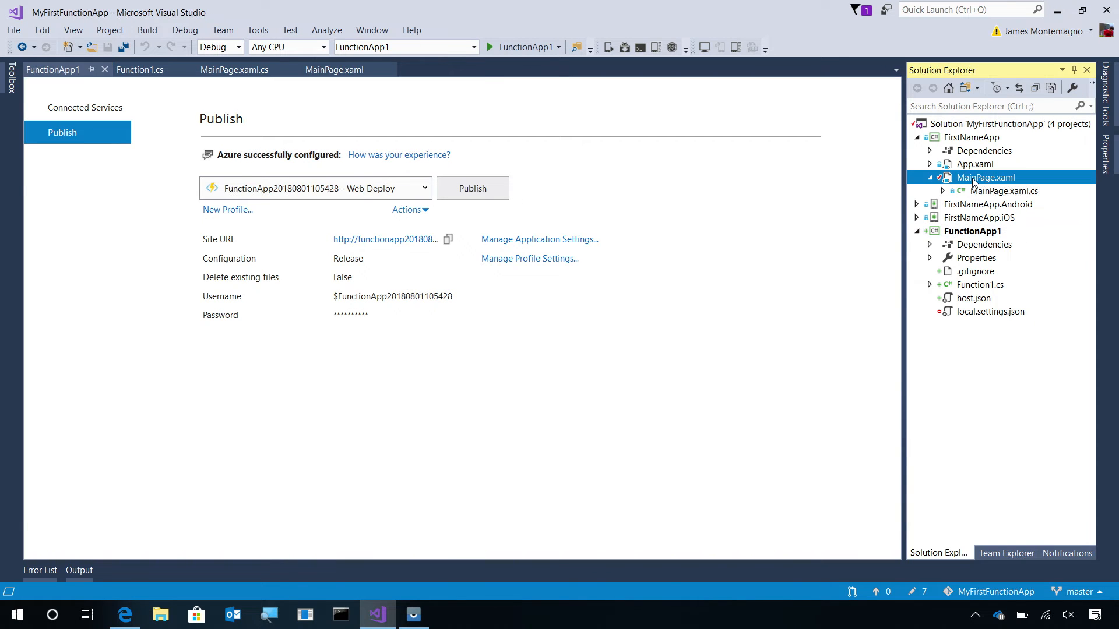
click(333, 69)
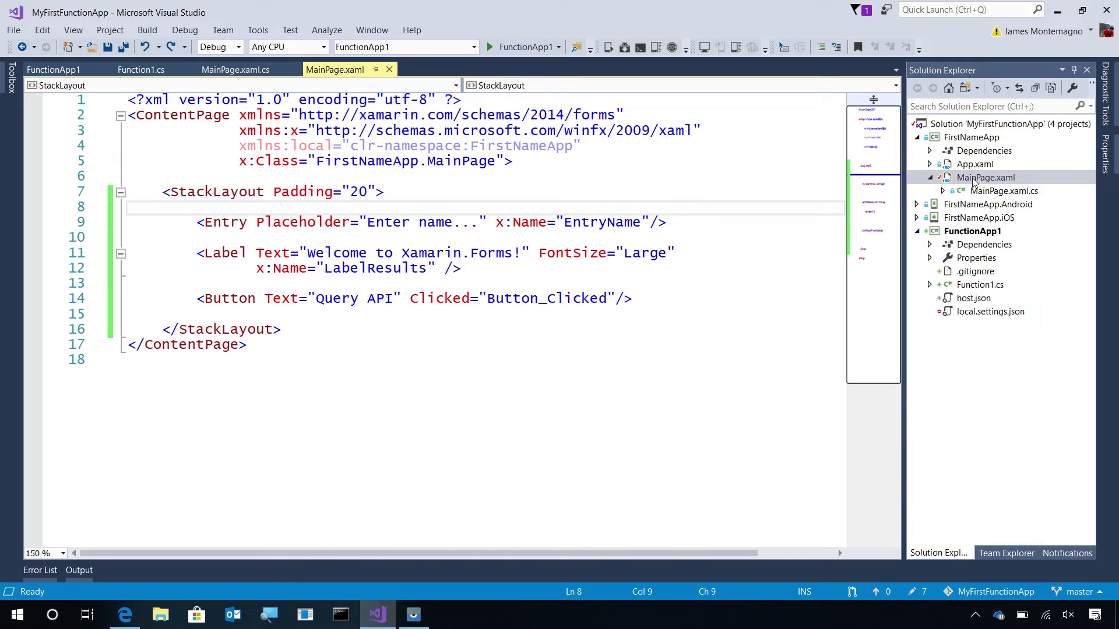
click(196, 207)
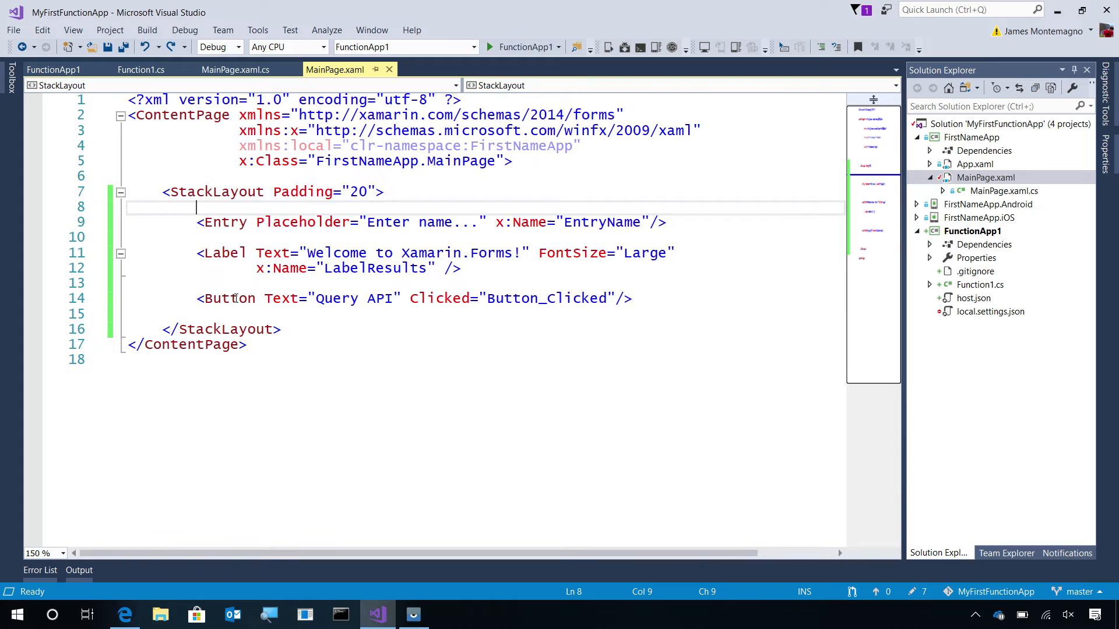
mouse_move(227, 297)
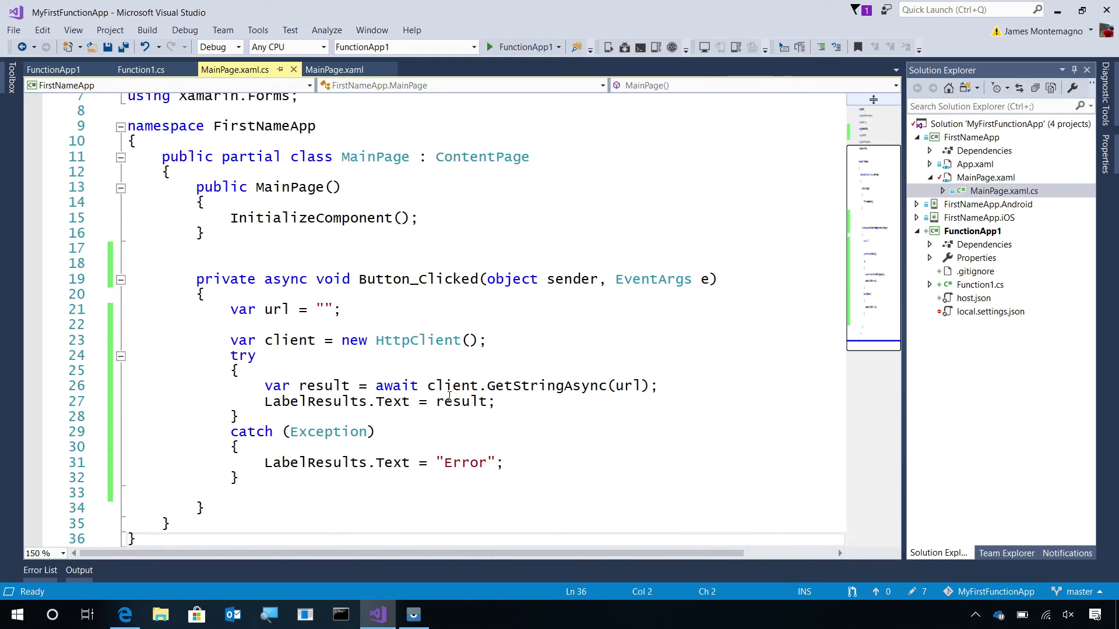
mouse_move(531, 385)
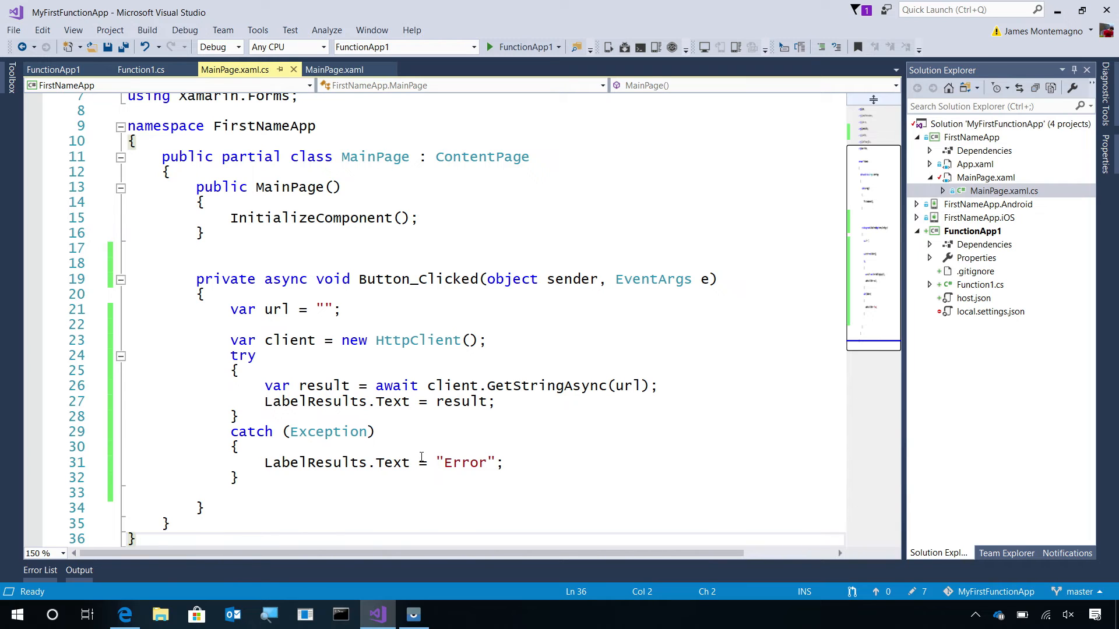
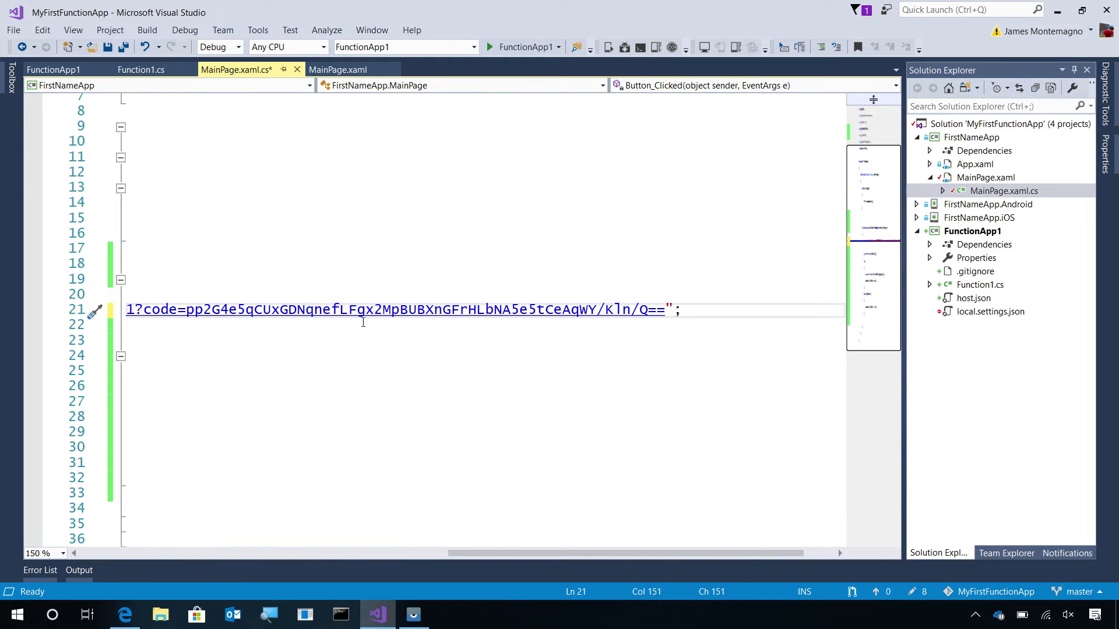
Show MainPage.xaml.cs with the Button_Clicked handler and its empty url string
scroll(left, 3)
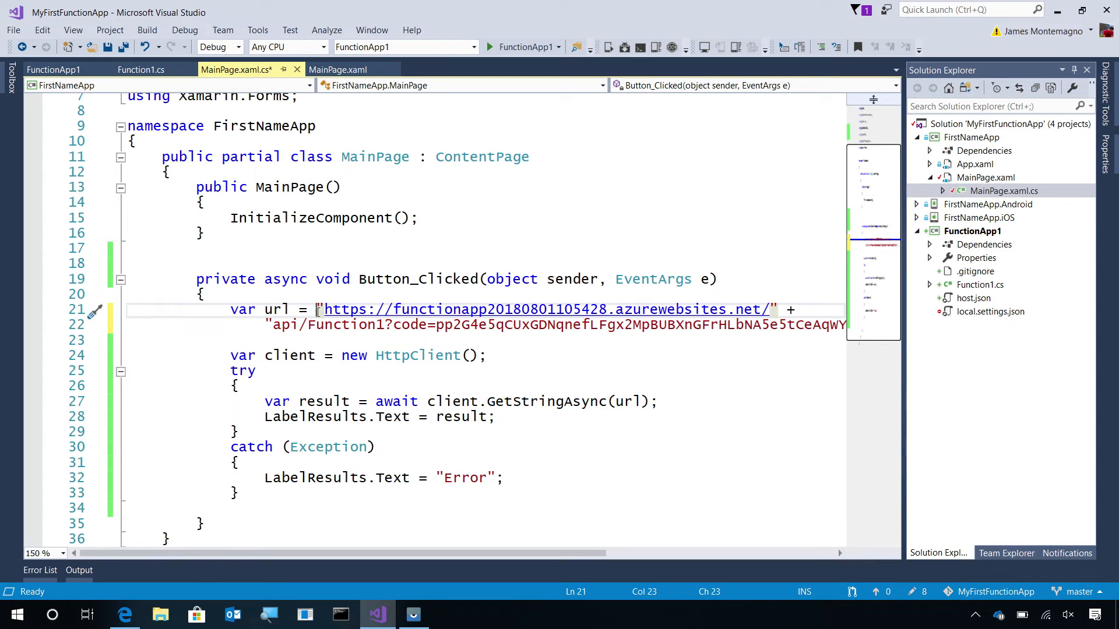
mouse_move(378, 422)
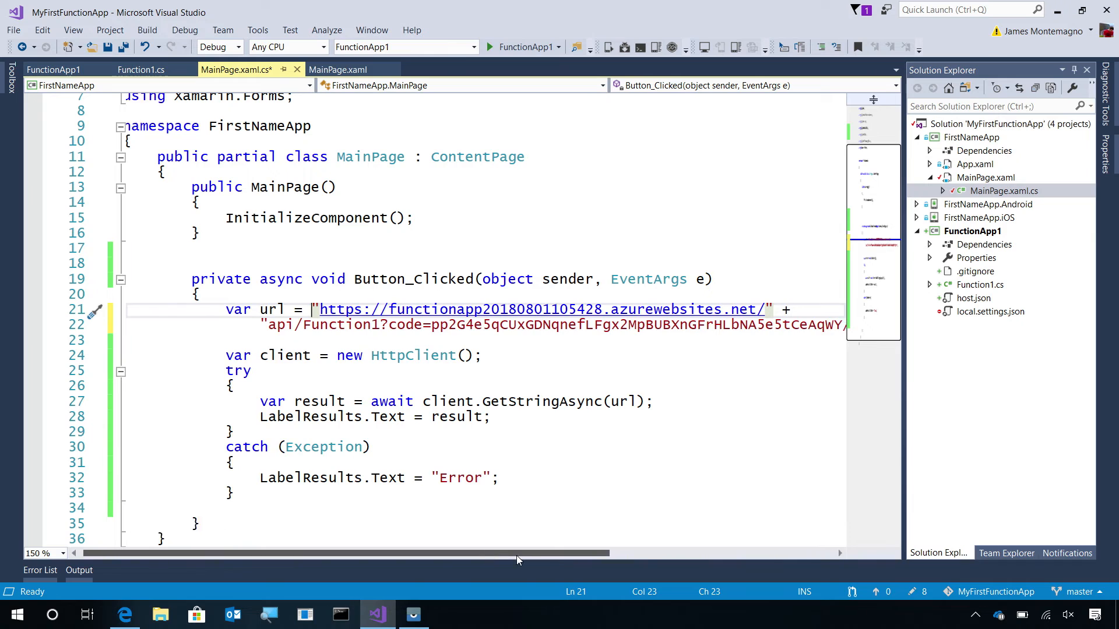
scroll(right, 3)
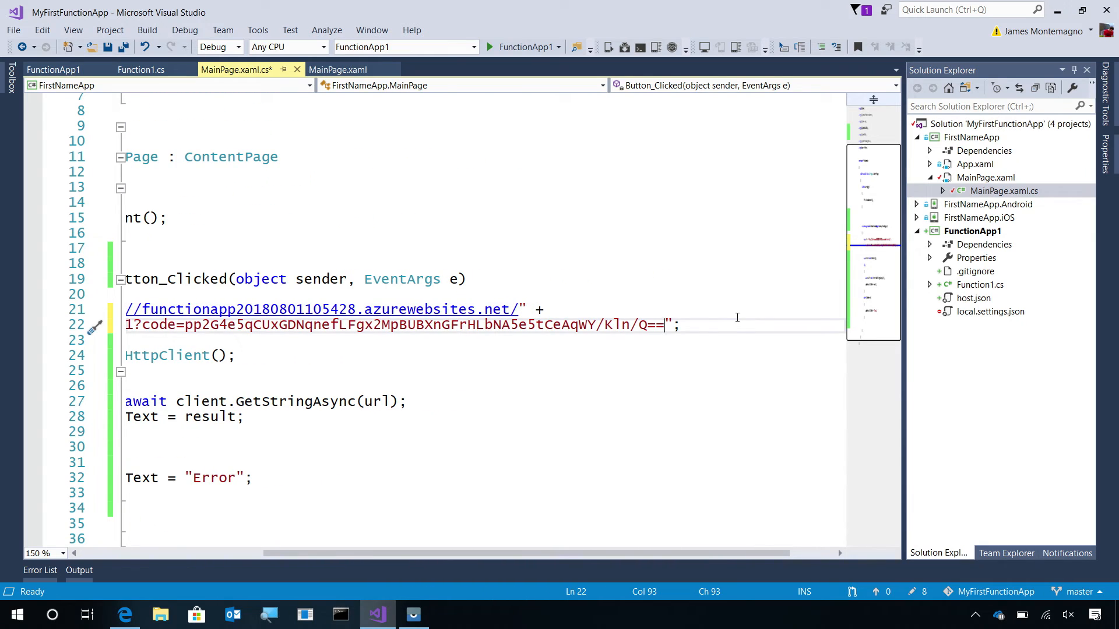
Append &name={EntryName.Text} to the url and make both strings $-interpolated
text(&)
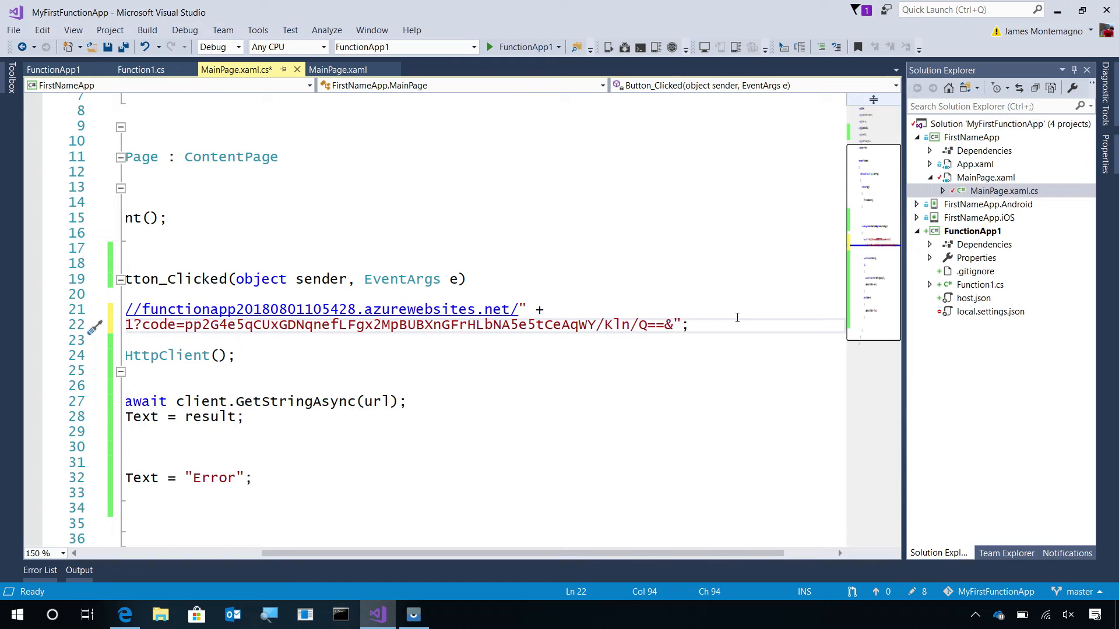
text(name)
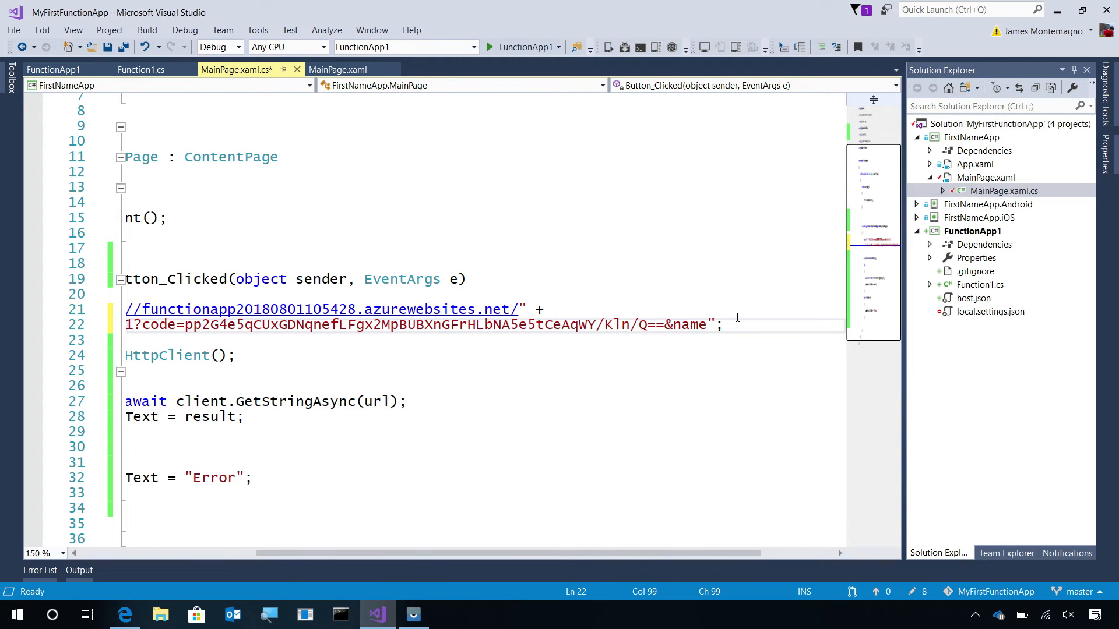
text({)
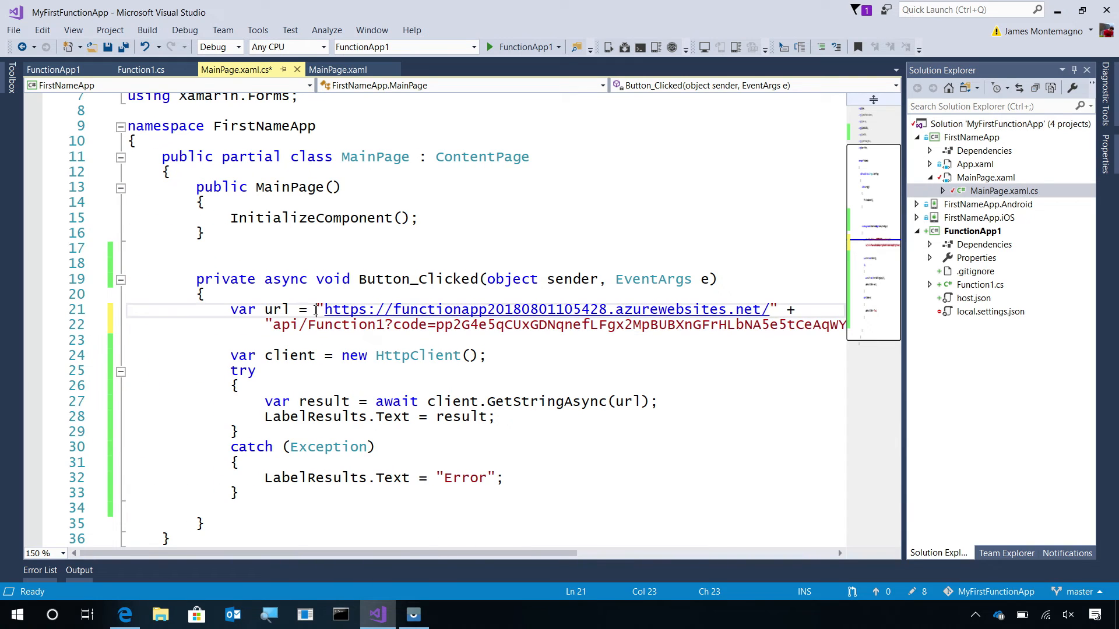
text($)
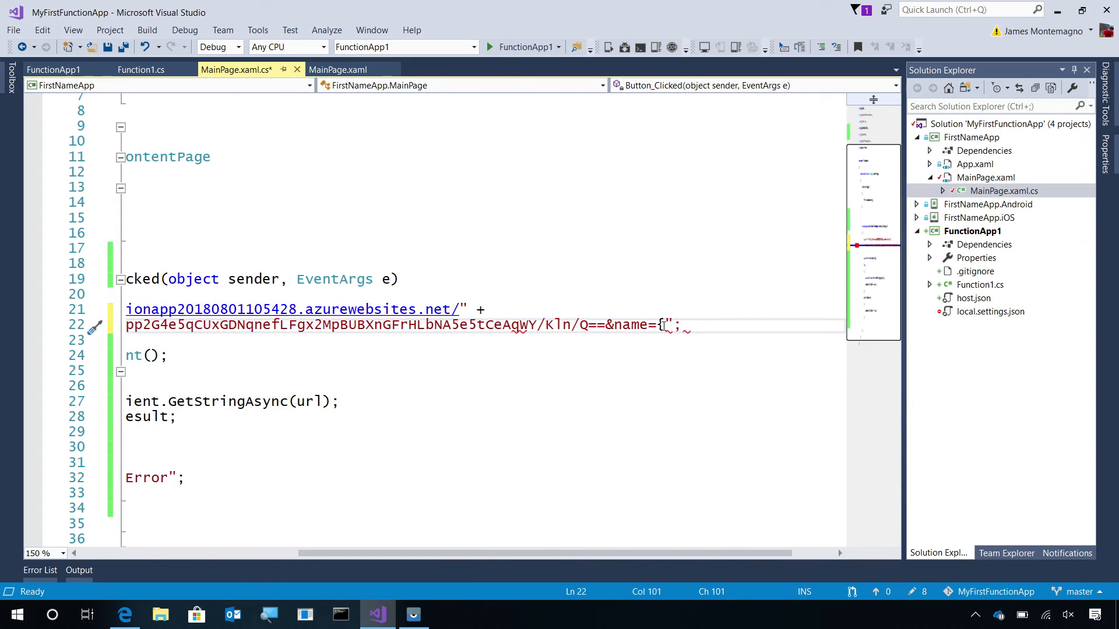
text(Entry)
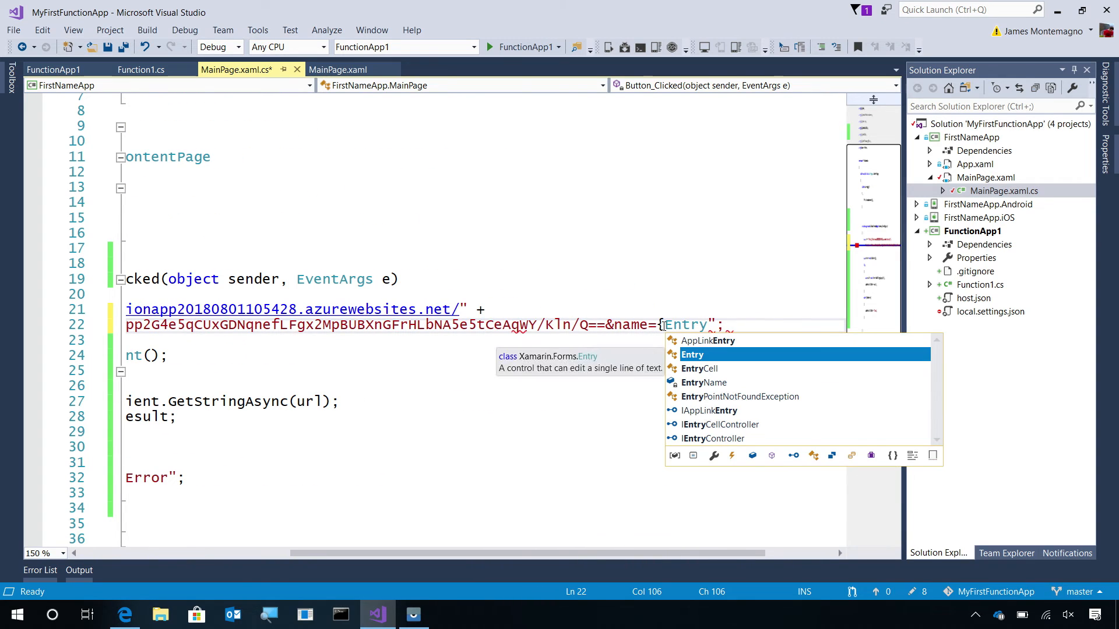
text(Name.Text)
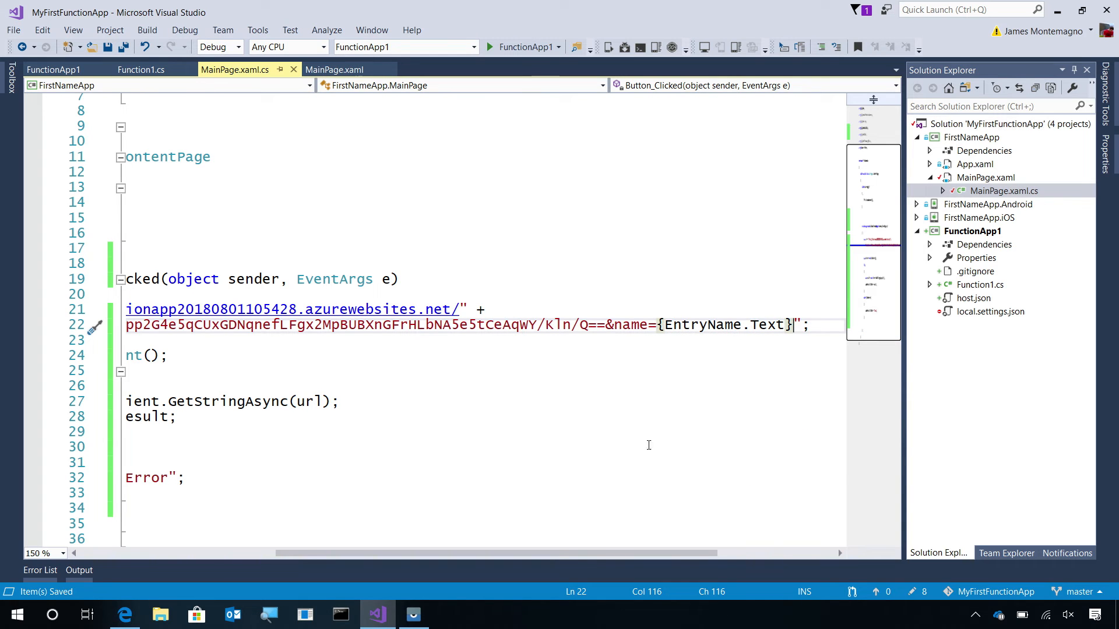
scroll(left, 3)
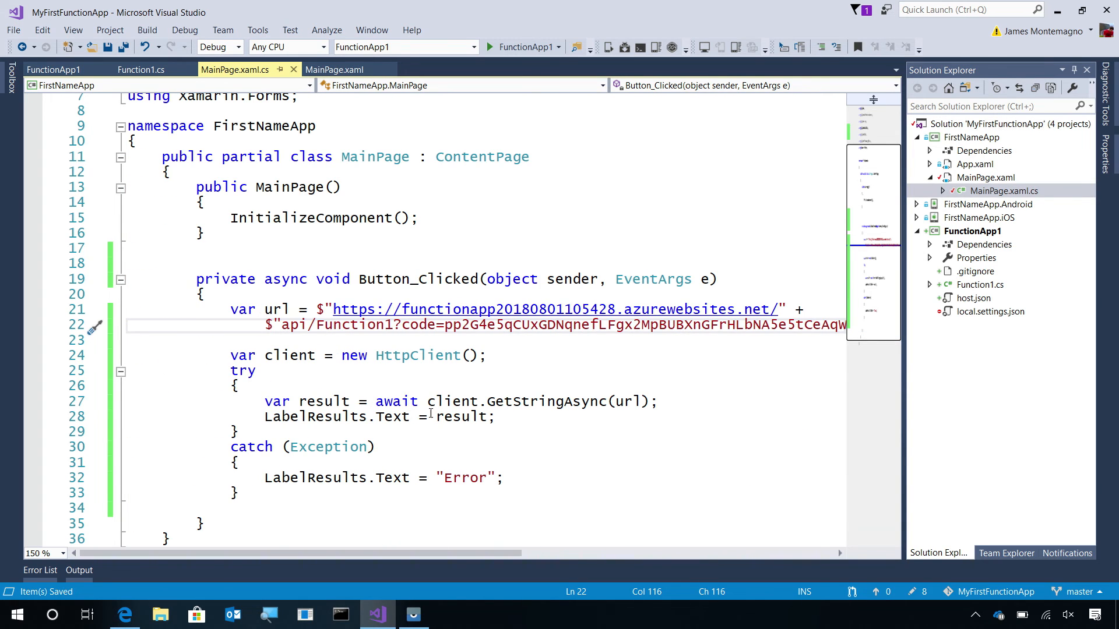
mouse_move(533, 333)
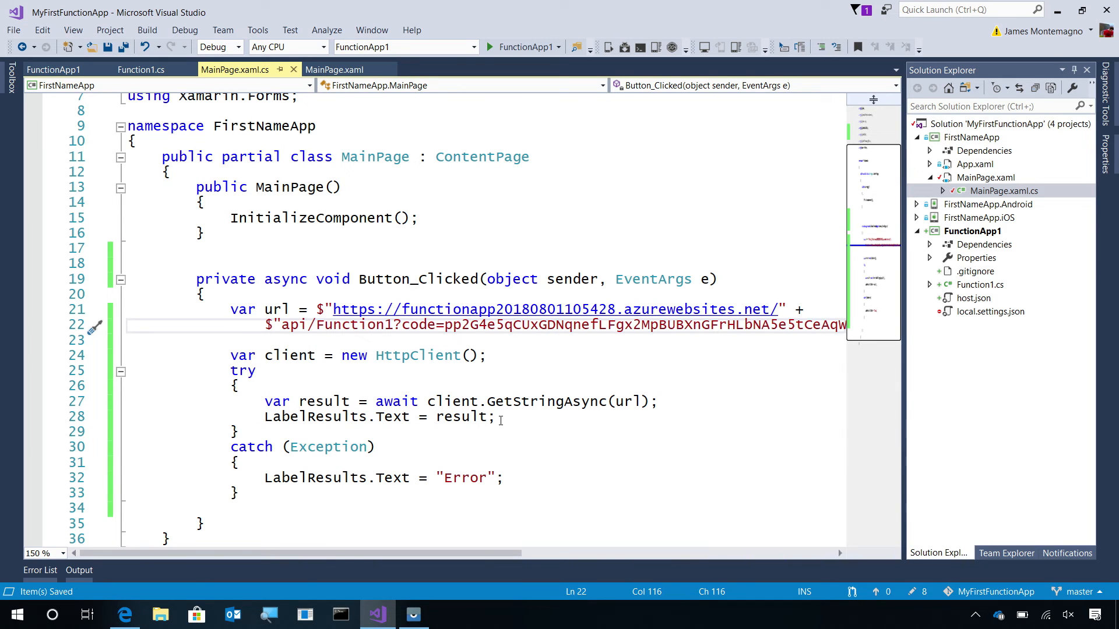
right_click(991, 204)
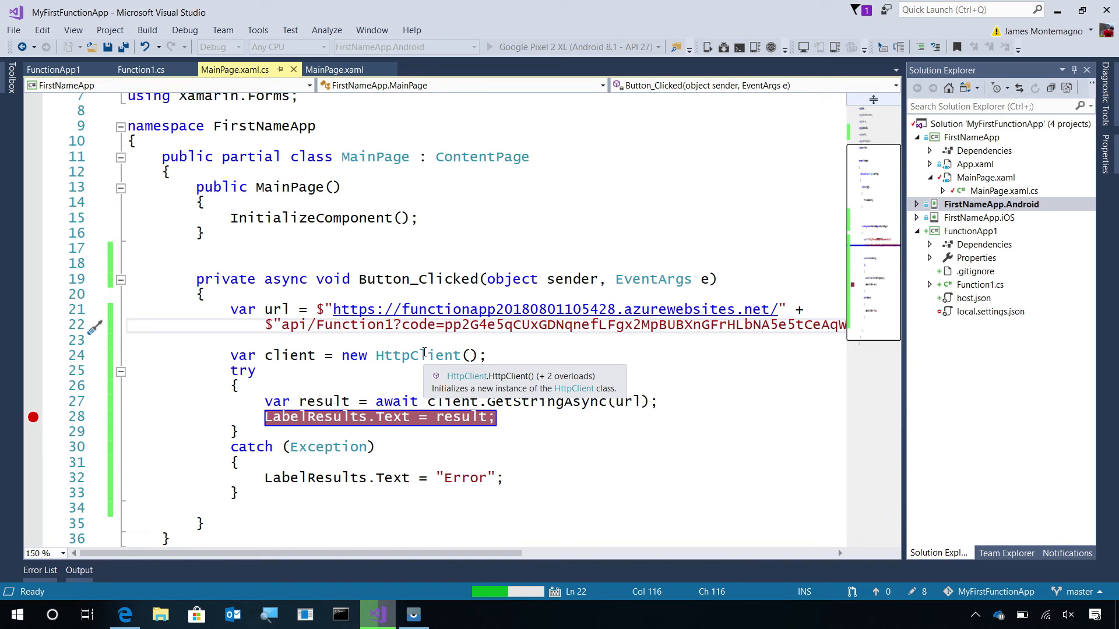
Start debugging FirstNameApp.Android on the Google Pixel 2 XL emulator
click(489, 47)
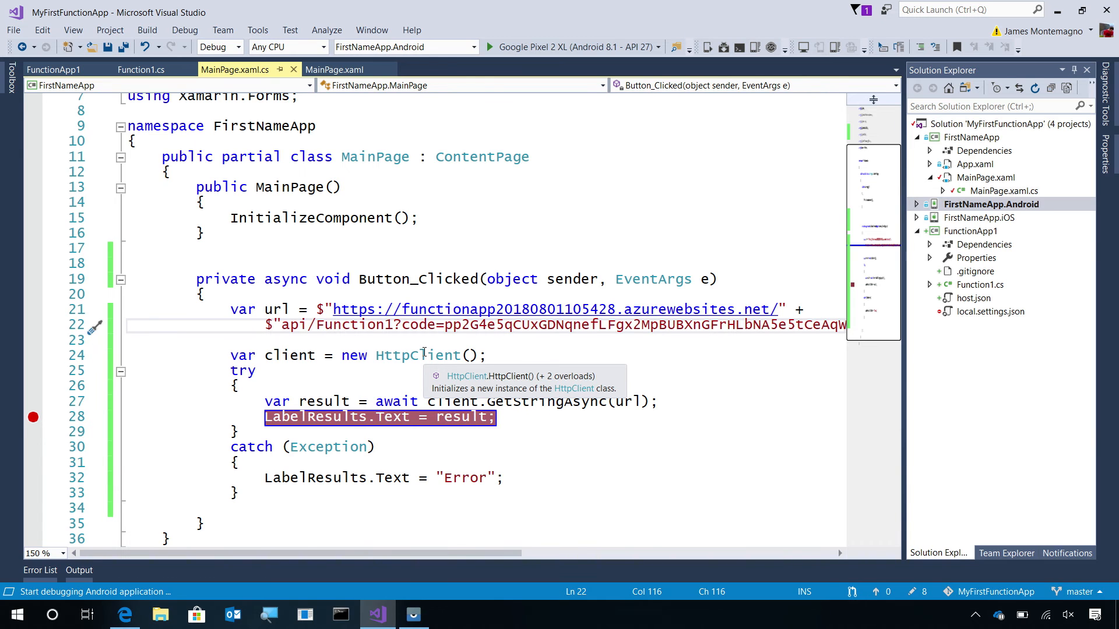
click(488, 47)
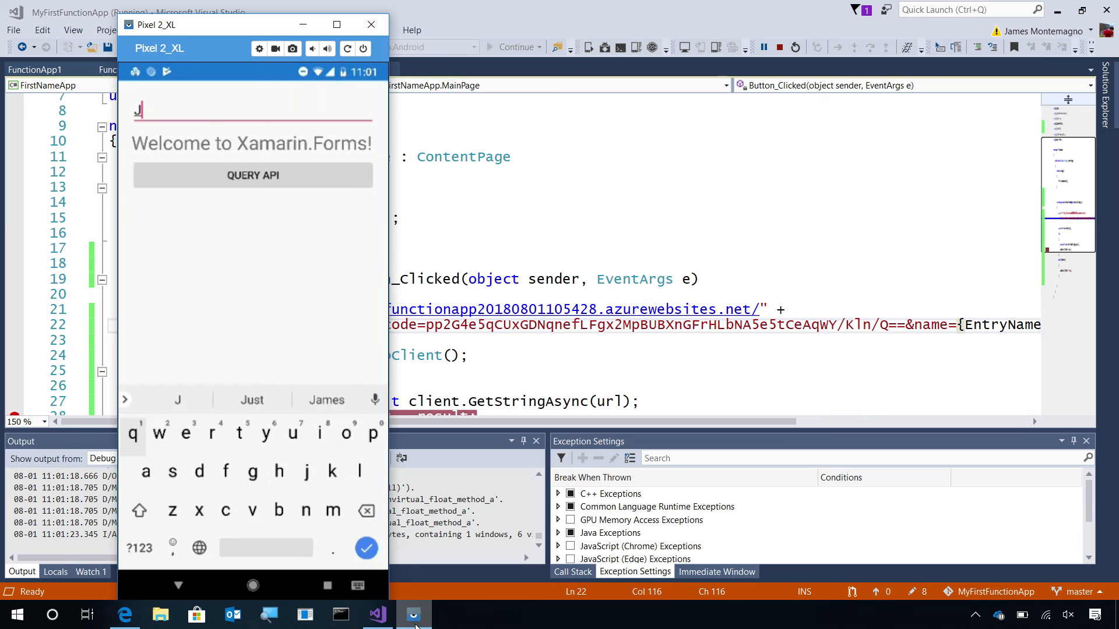
Fill the app's name entry with James using the keyboard suggestion
click(326, 399)
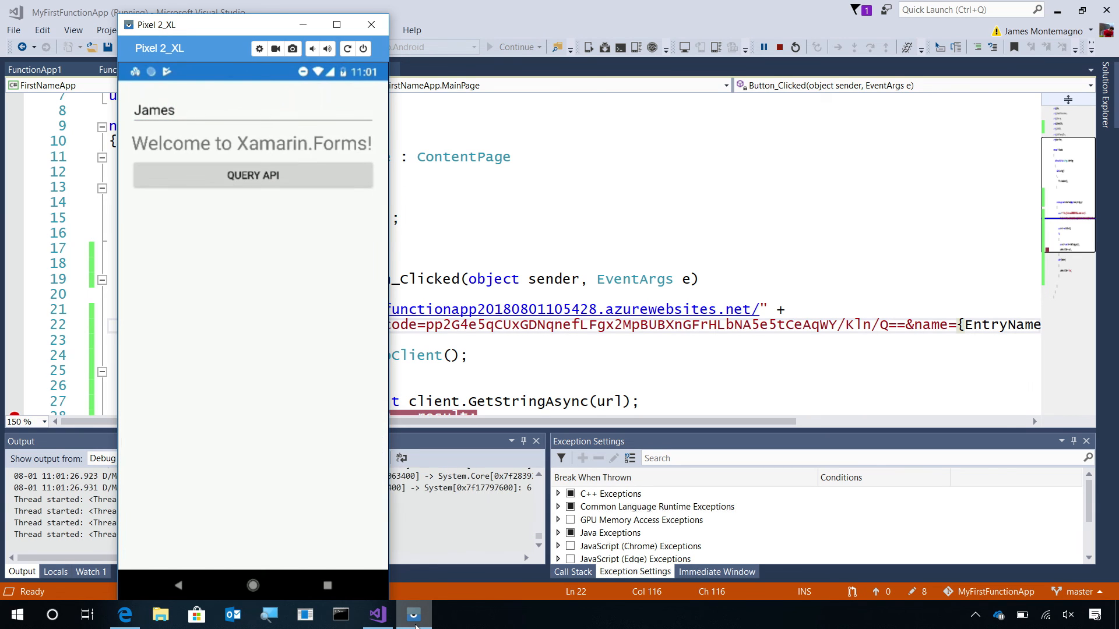